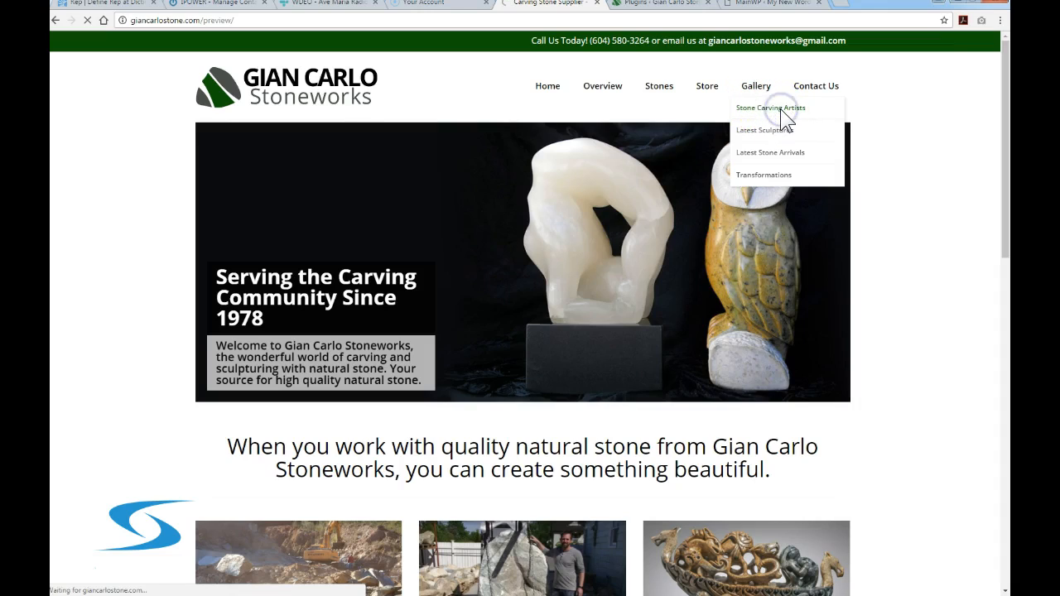
Open Gallery > Stone Carving Artists and scroll through the sculpture photo grid
left_click(770, 107)
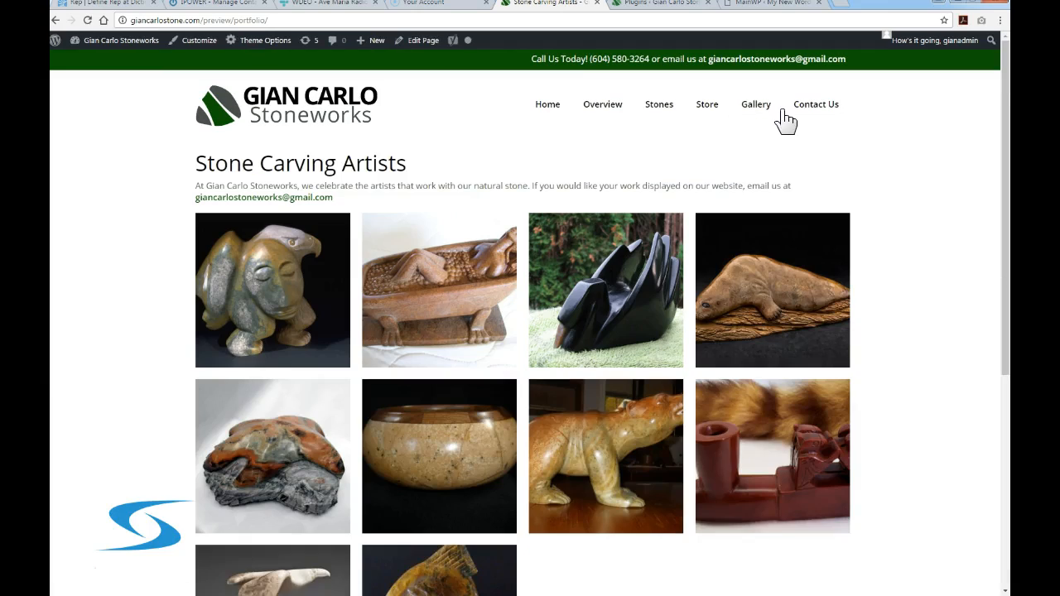
mouse_move(755, 103)
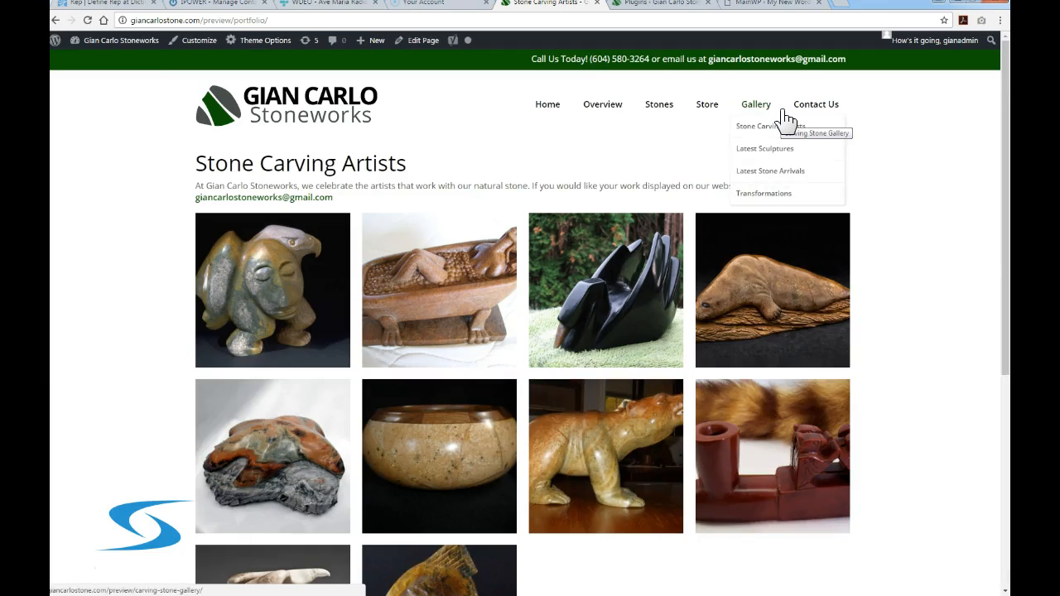
scroll("down", 3)
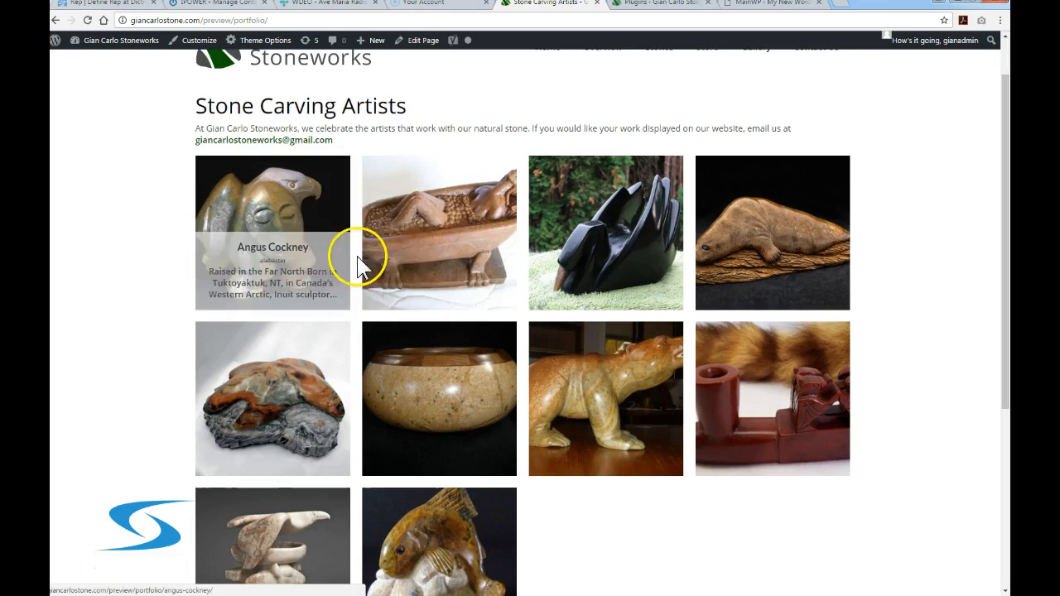
scroll("down", 3)
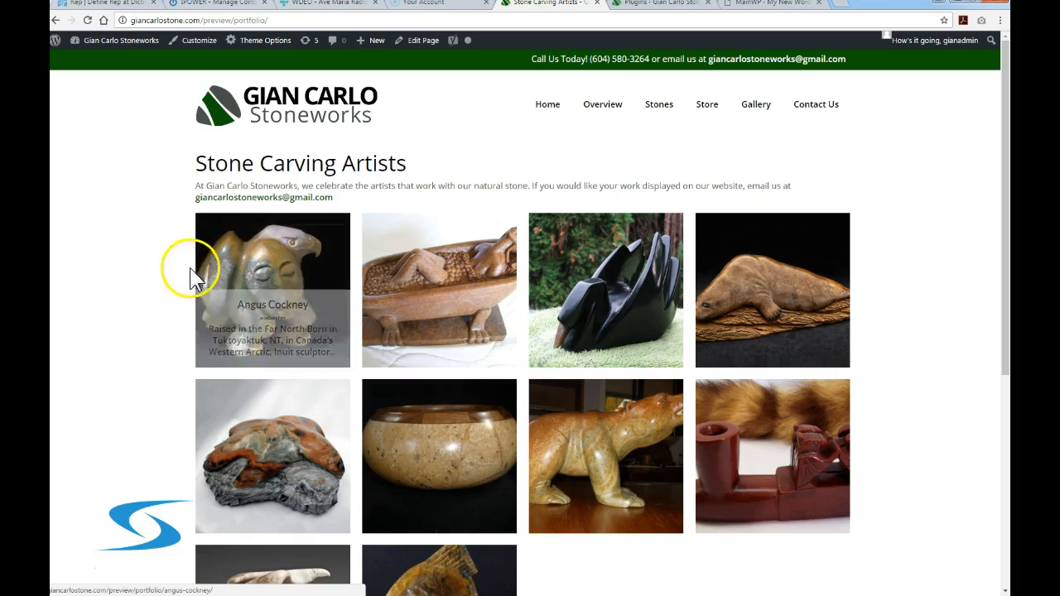
scroll("down", 3)
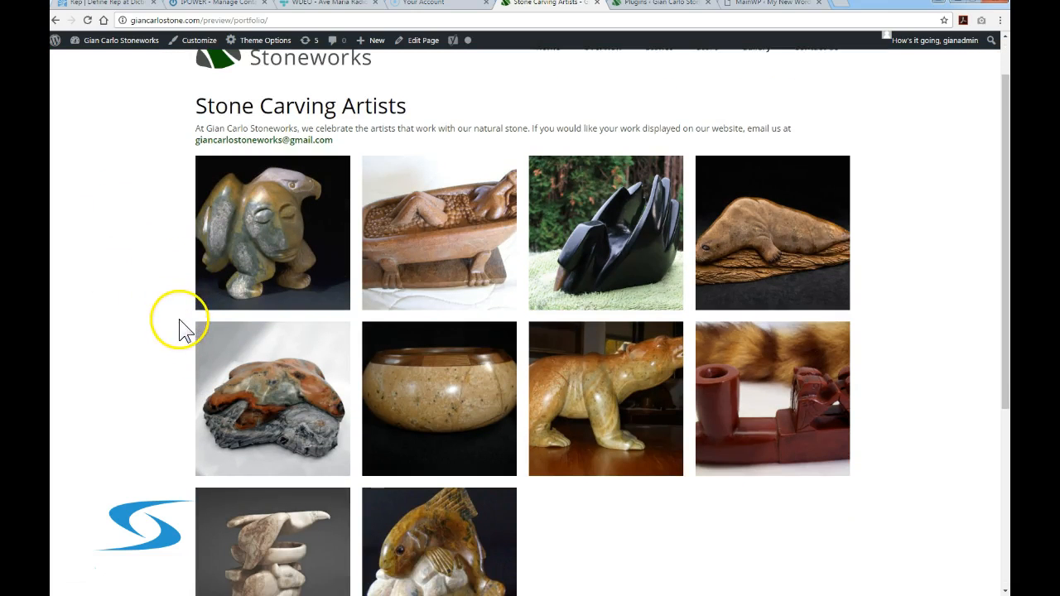
scroll("down", 3)
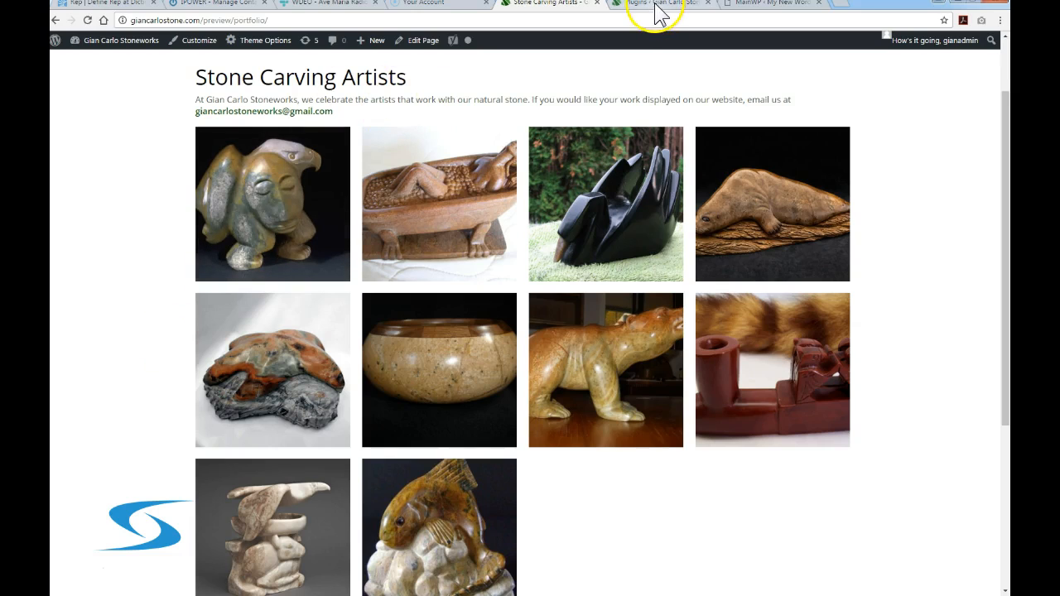
left_click(658, 7)
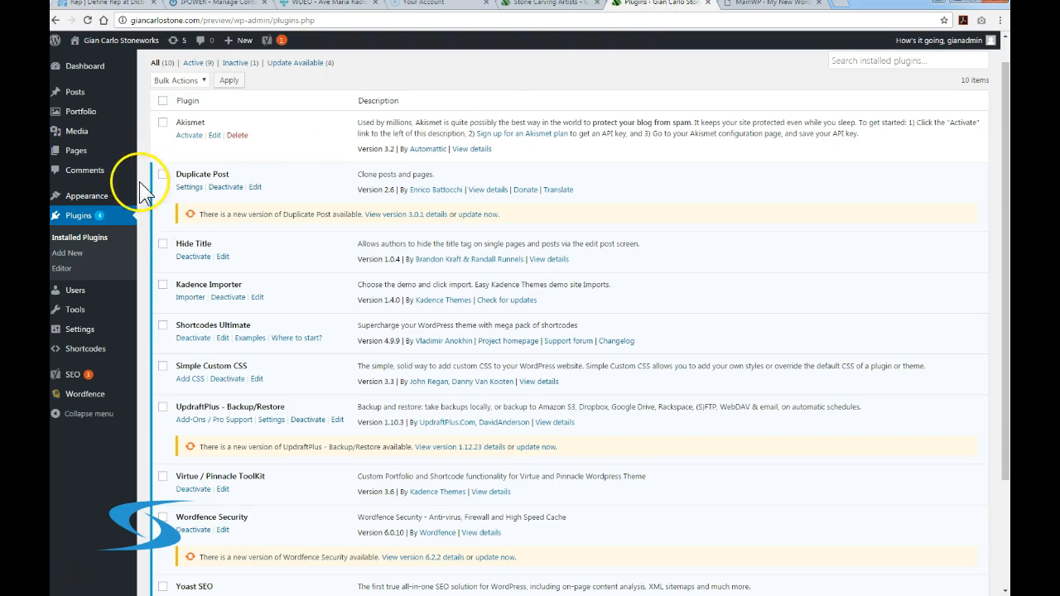
mouse_move(64, 111)
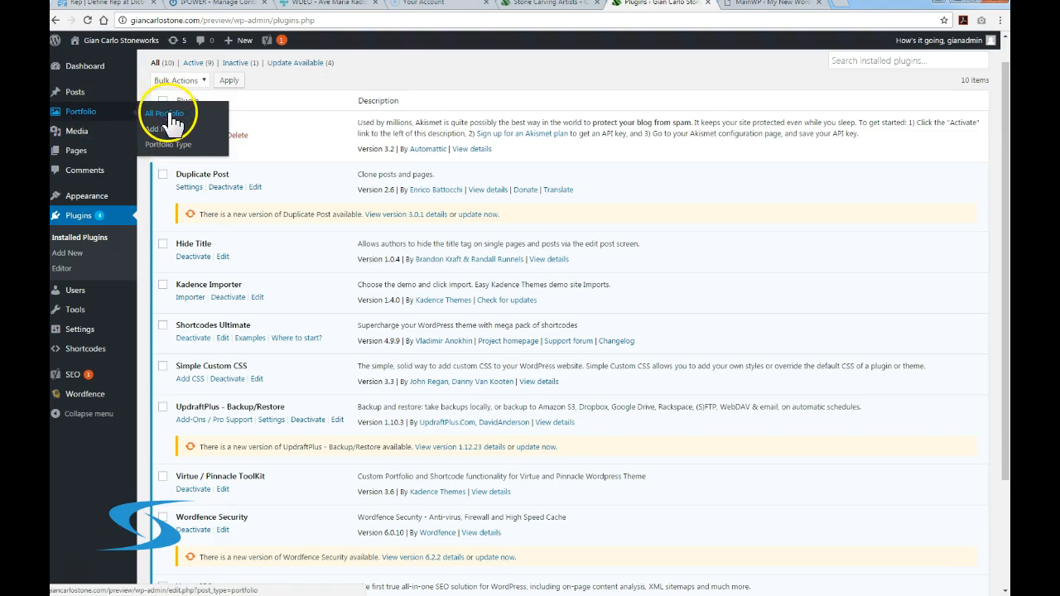
left_click(164, 112)
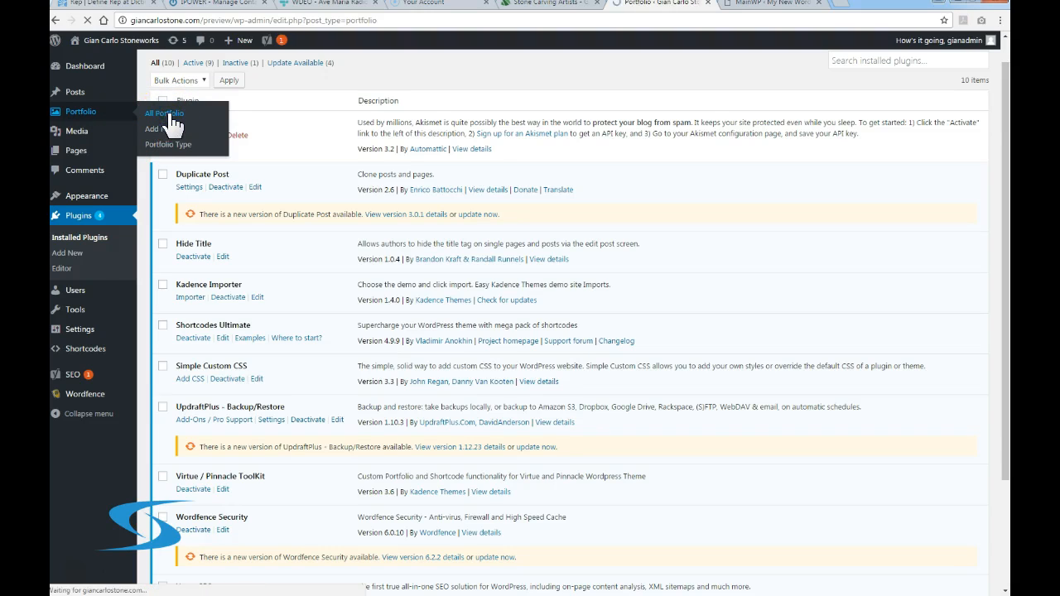
left_click(165, 113)
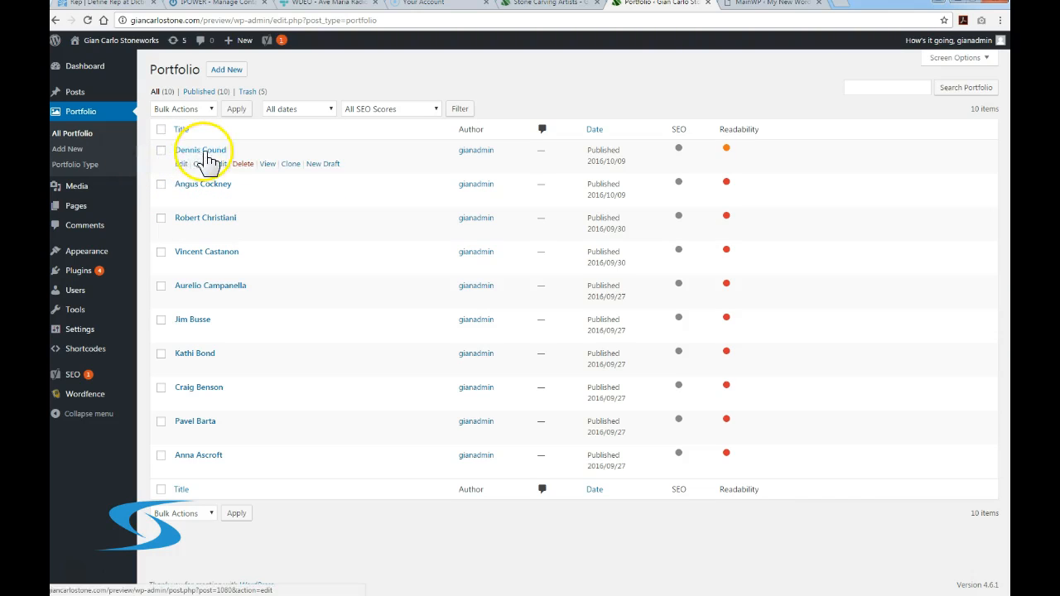
mouse_move(219, 156)
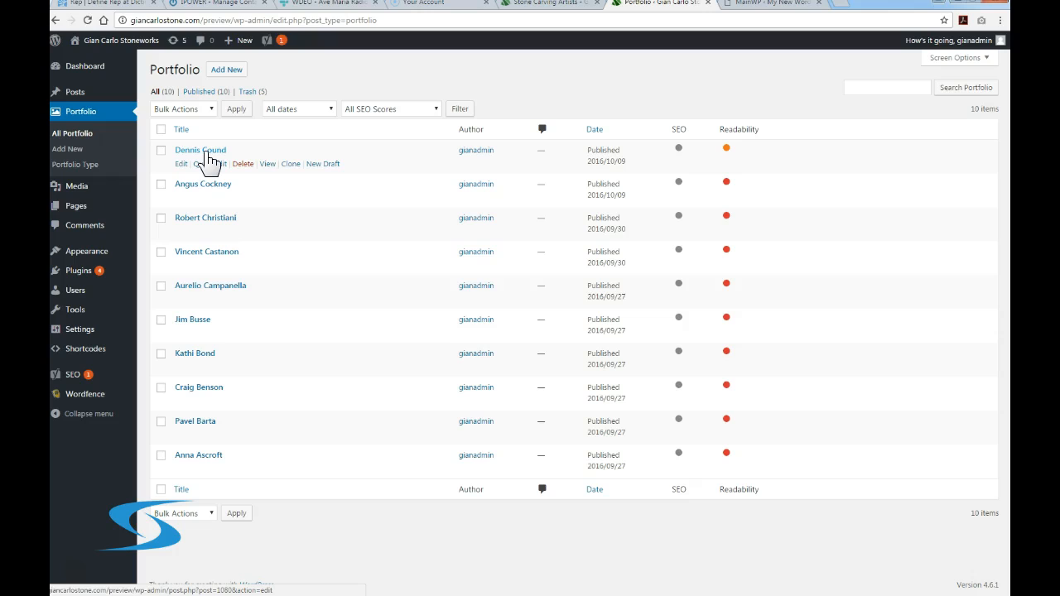
mouse_move(214, 159)
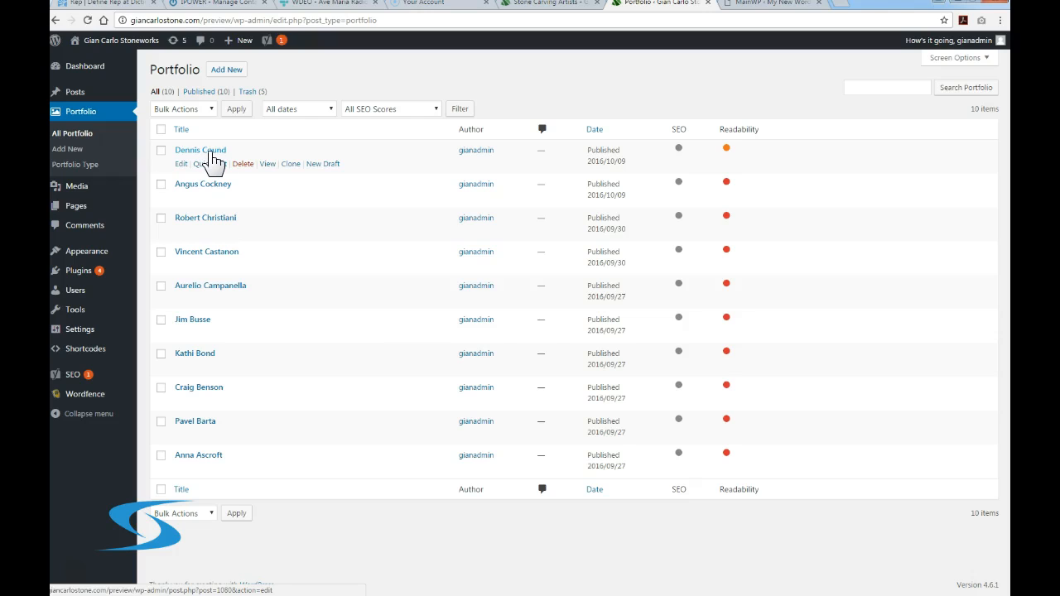
left_click(181, 130)
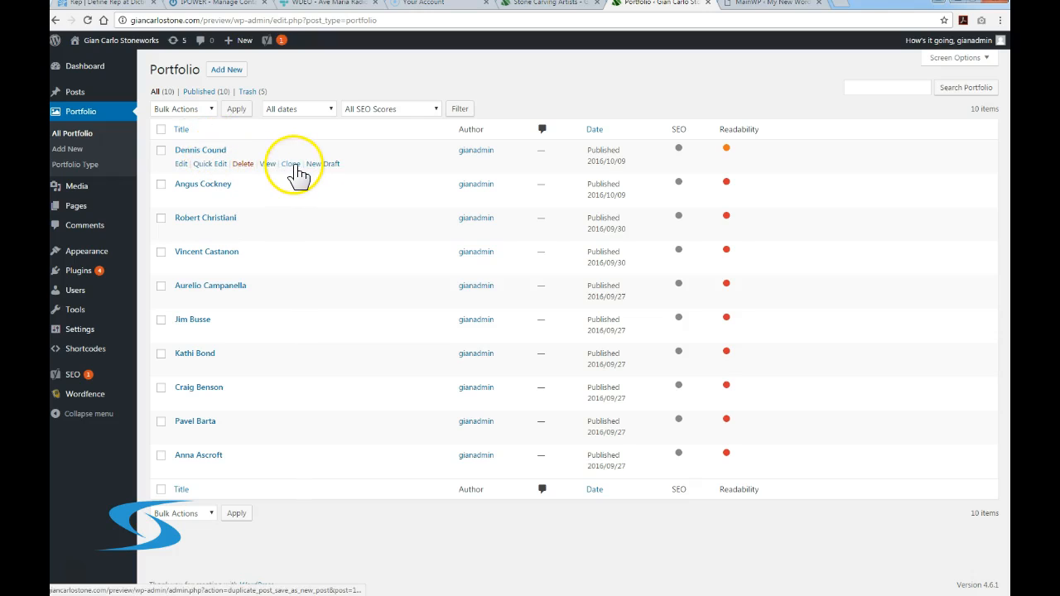
left_click(291, 163)
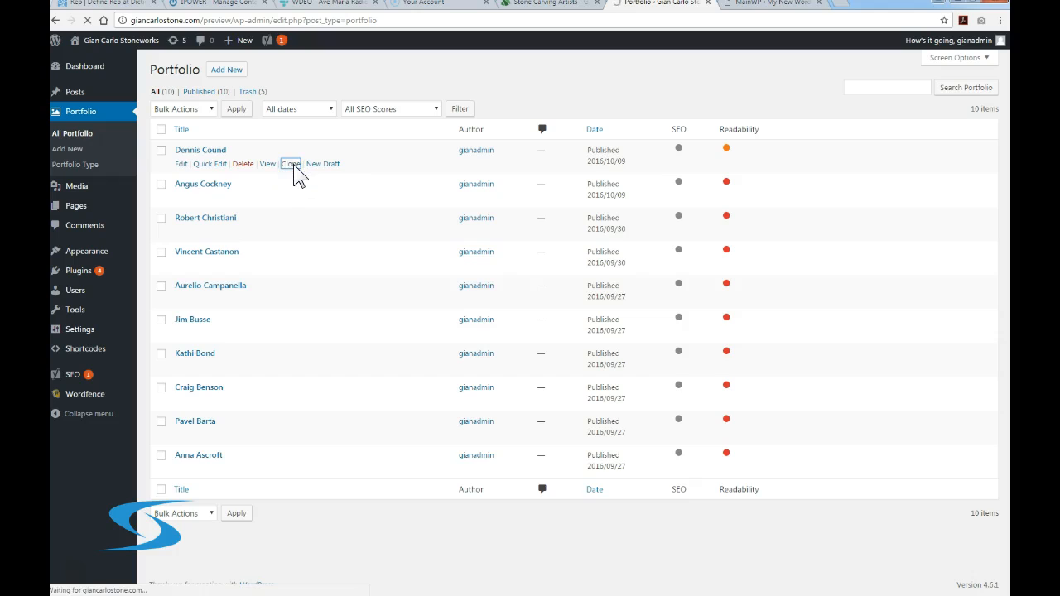
left_click(290, 163)
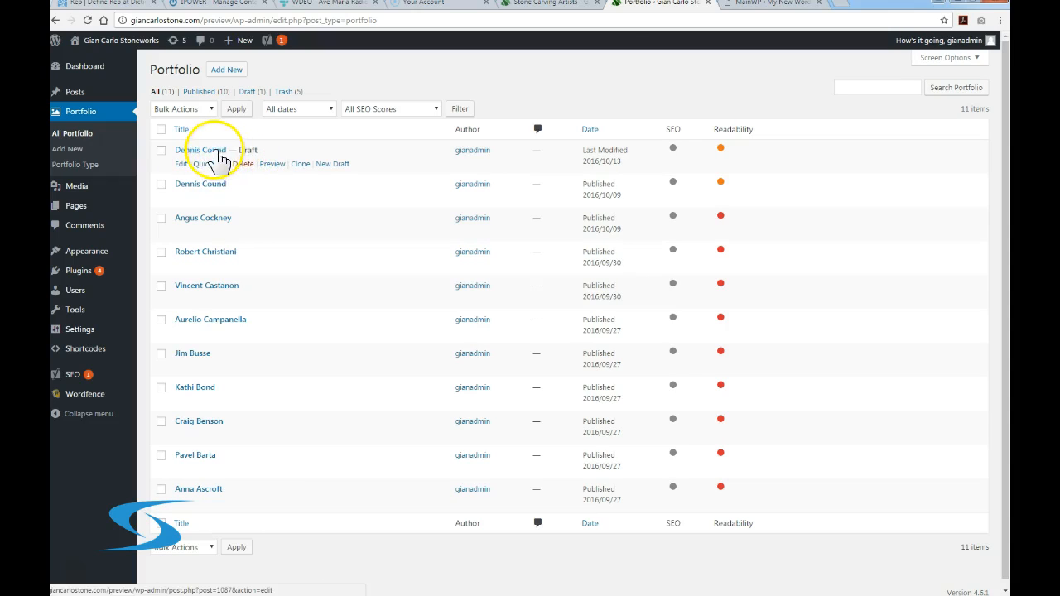
left_click(200, 150)
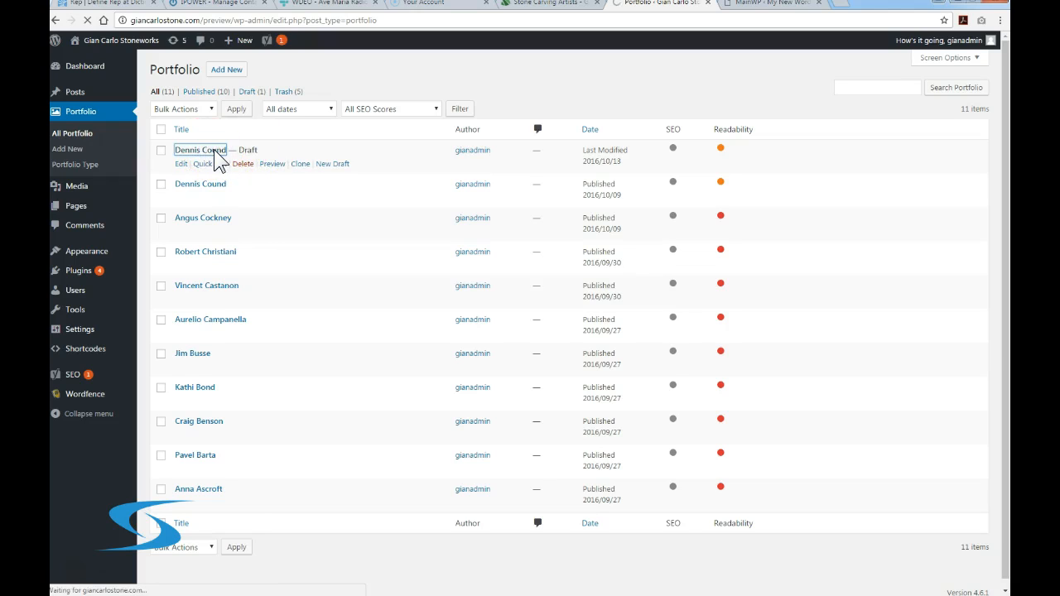
left_click(181, 163)
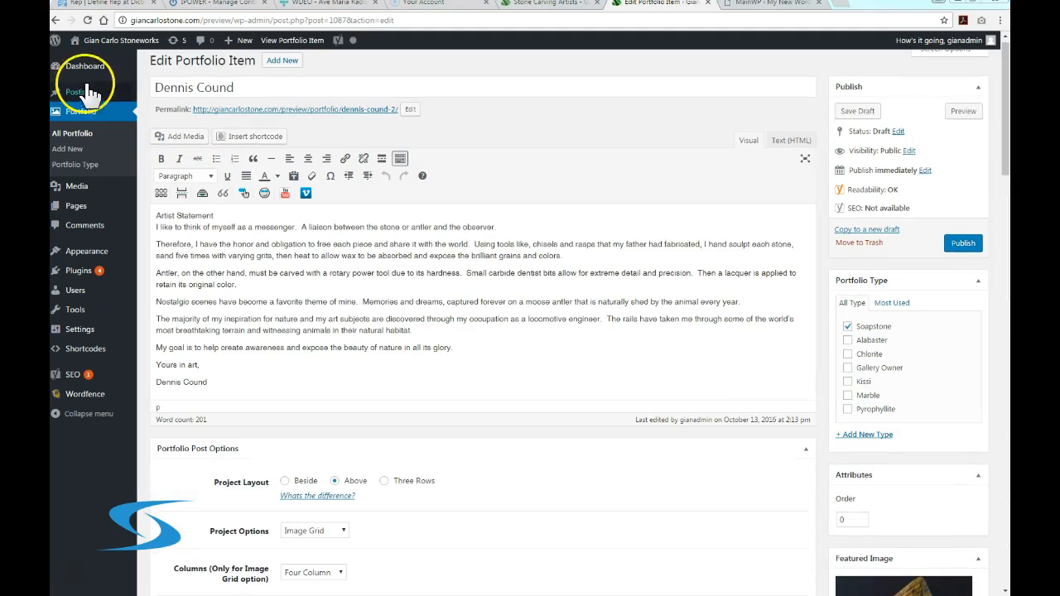
left_click(249, 87)
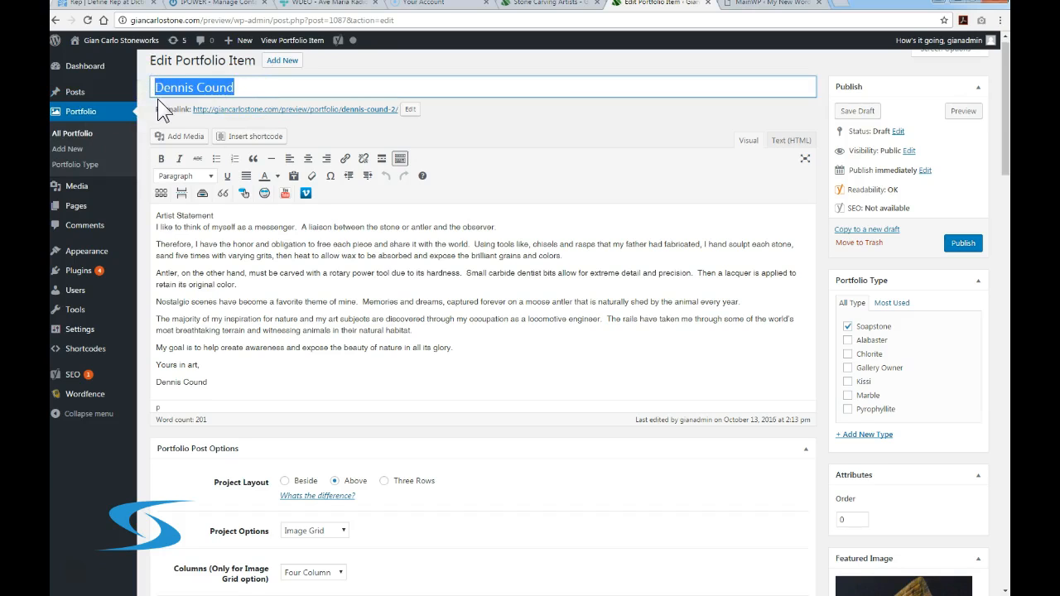
type("Farquharson, Bruce")
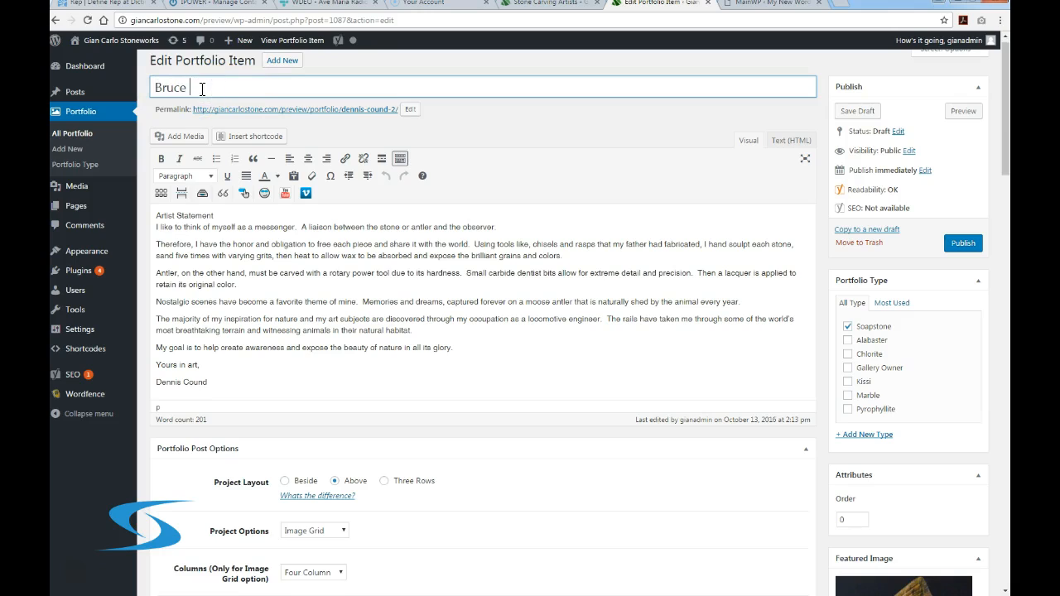
type("Farquharson")
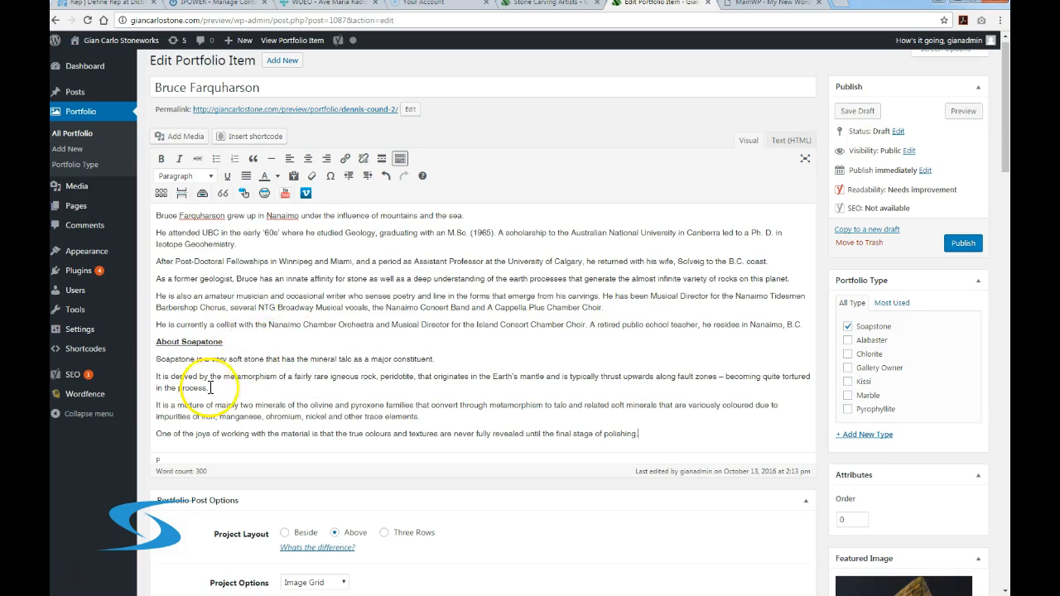
scroll("down", 3)
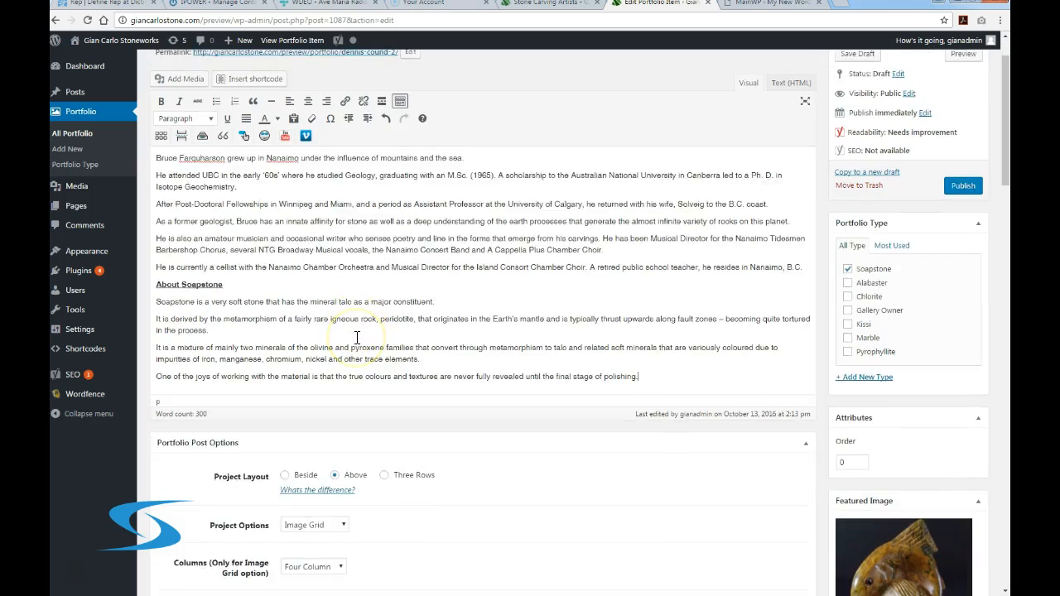
scroll("down", 3)
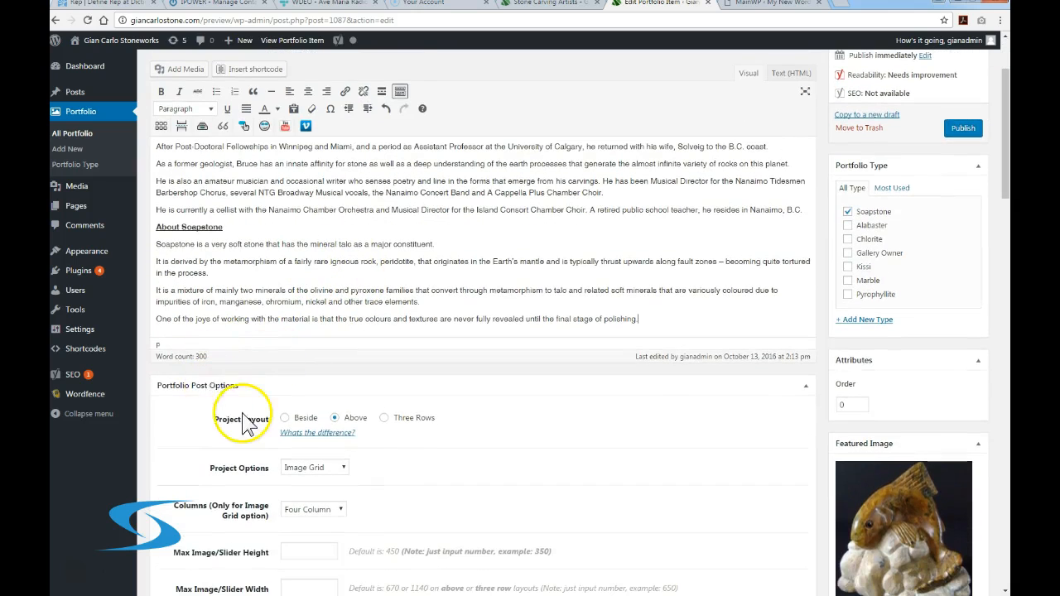
scroll("down", 3)
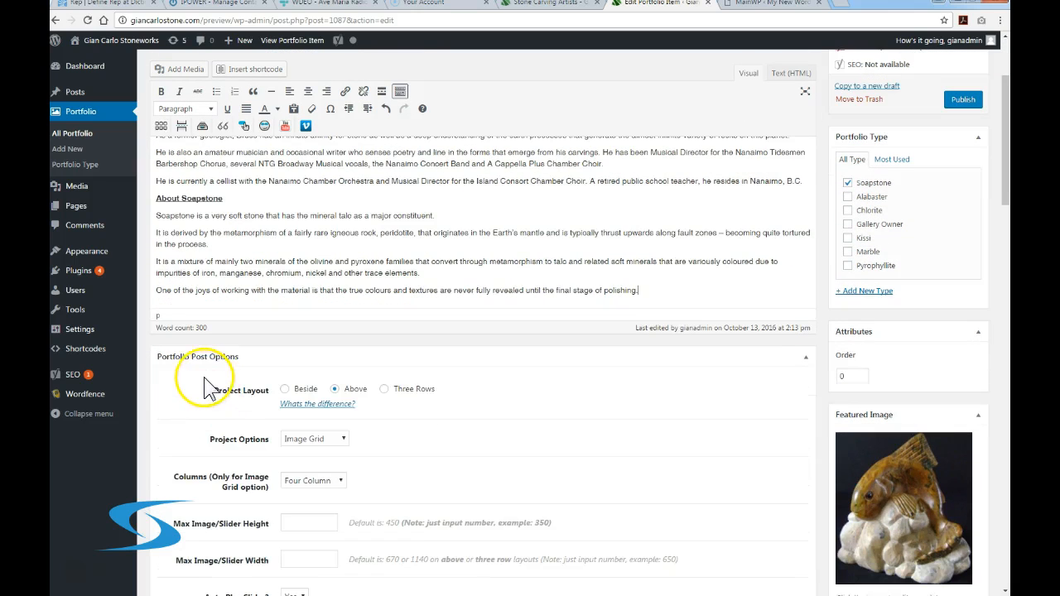
mouse_move(552, 22)
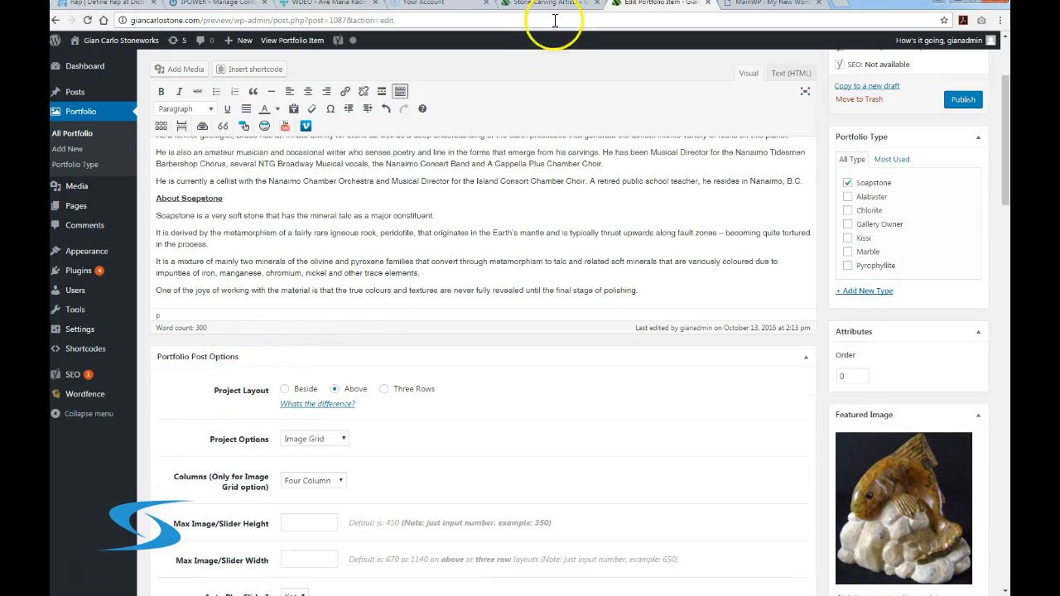
Browse Angus Cockney's portfolio page and enlarged photos, then resume editing the draft
left_click(530, 5)
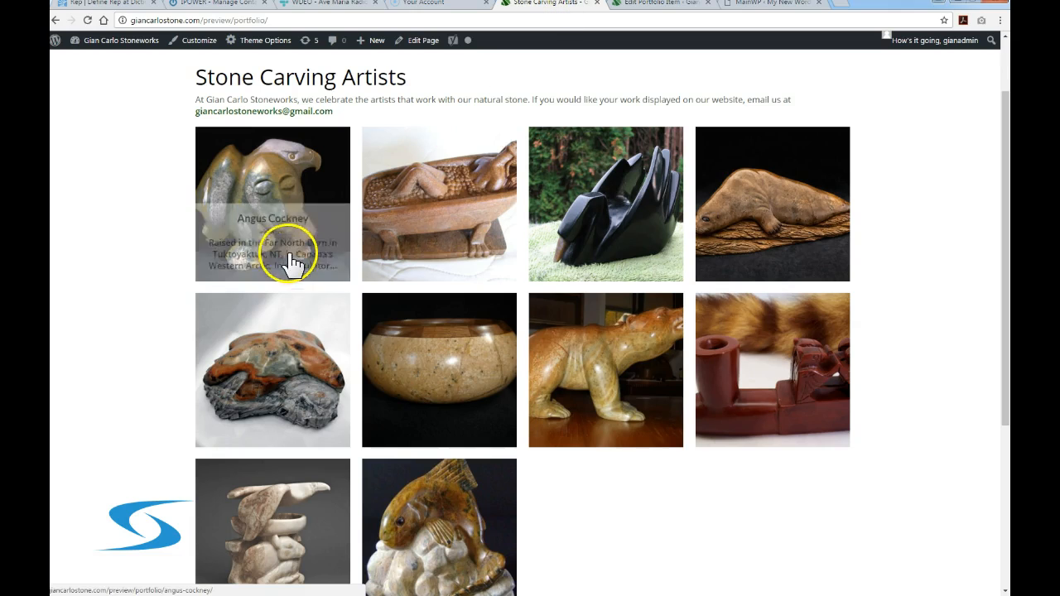
left_click(288, 255)
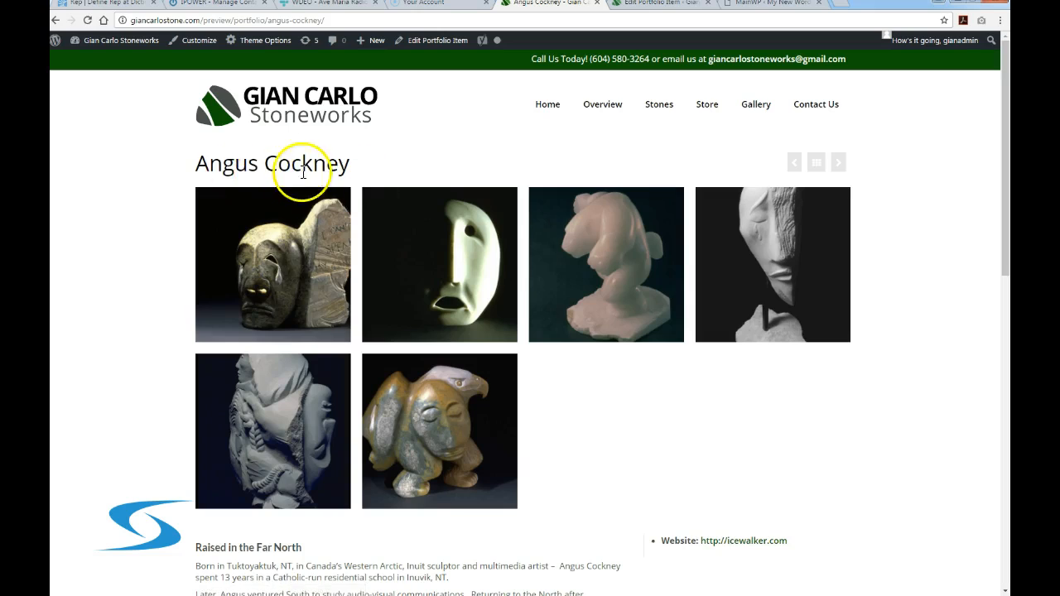
scroll("down", 3)
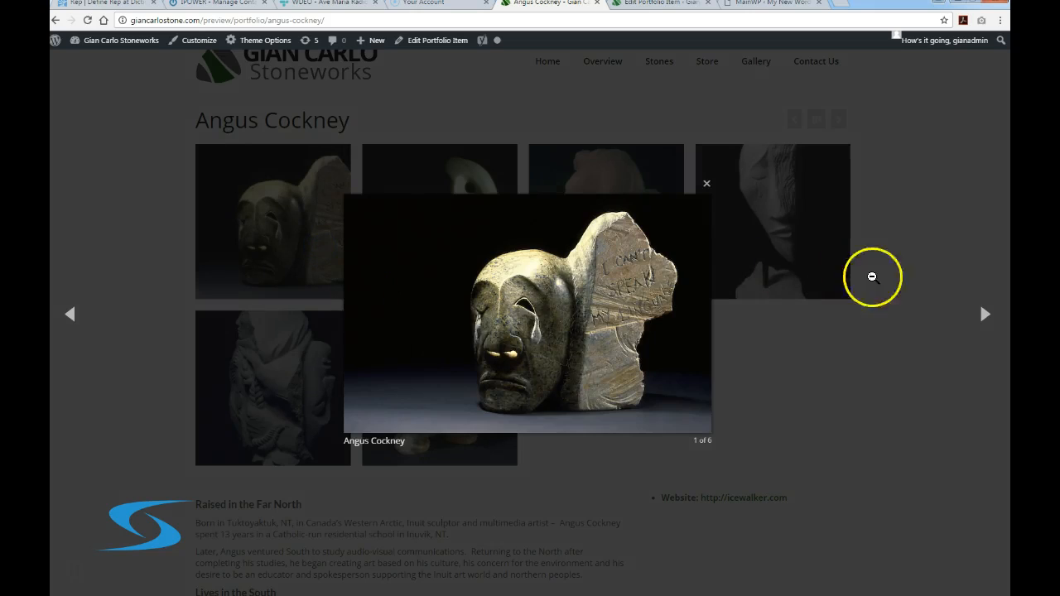
left_click(985, 315)
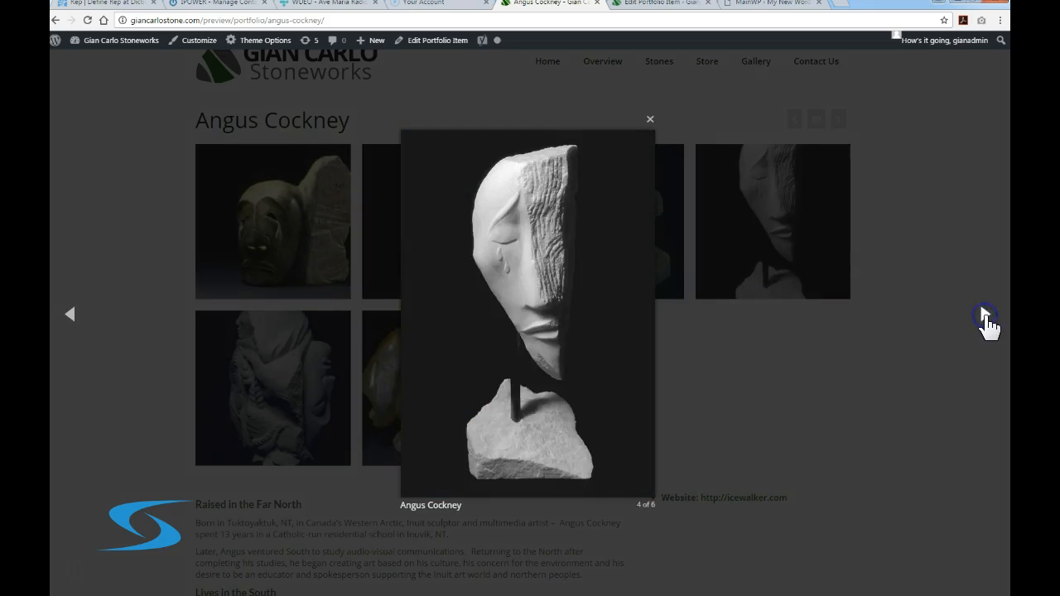
left_click(649, 118)
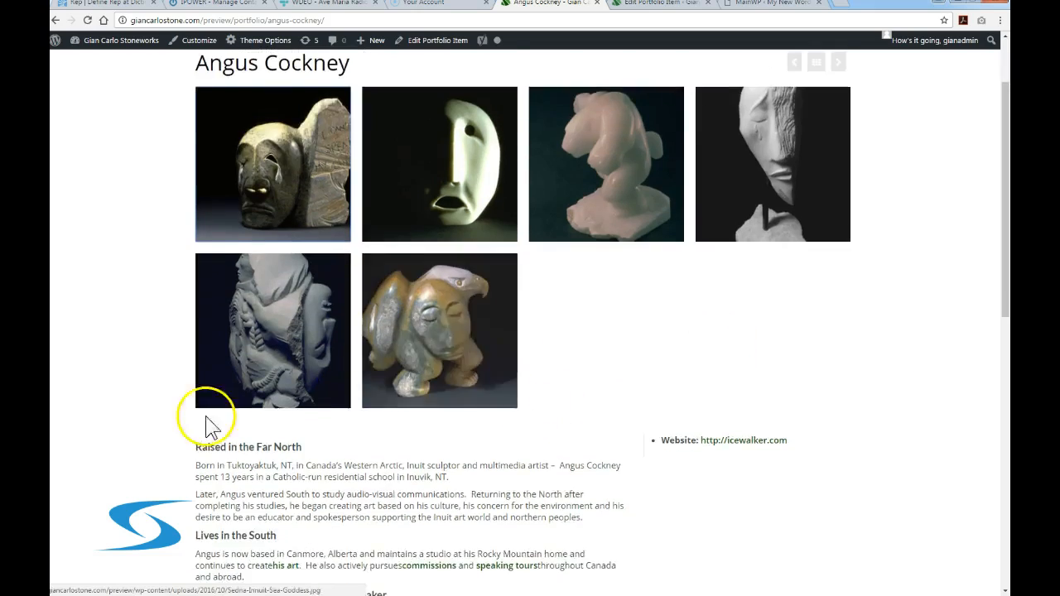
scroll("down", 3)
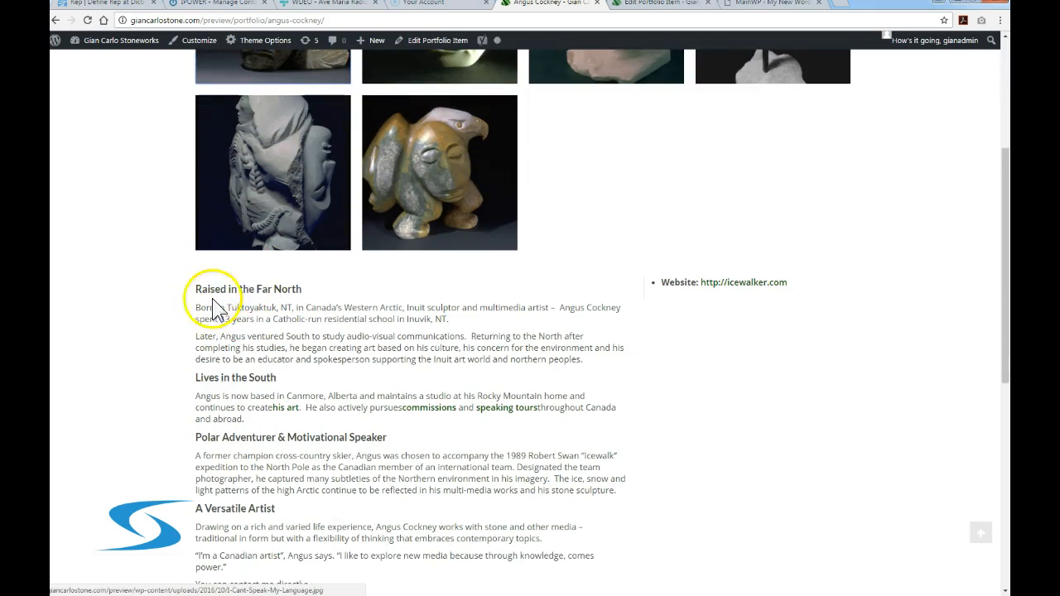
scroll("down", 3)
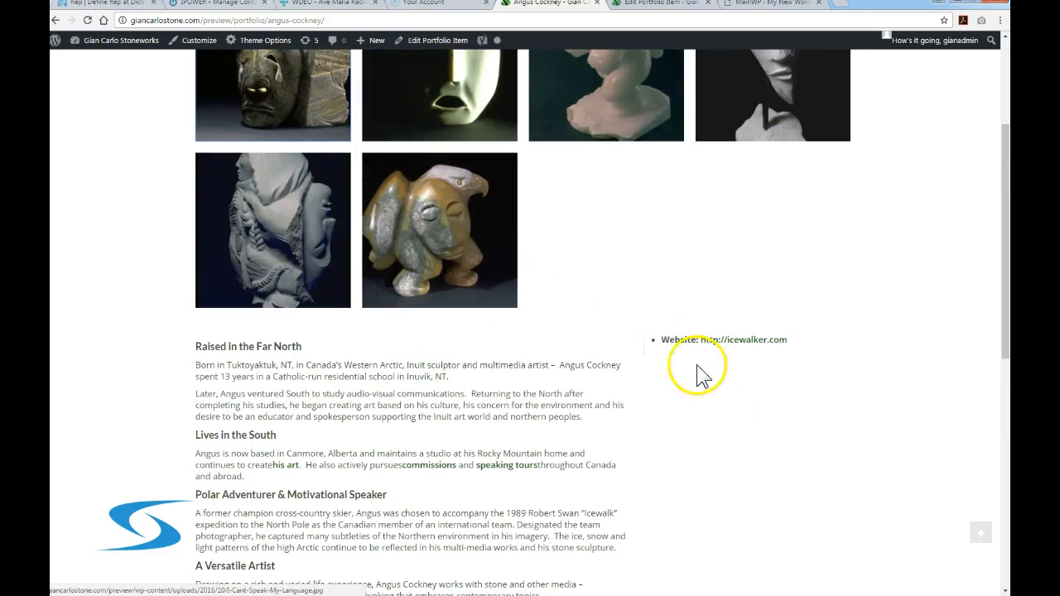
mouse_move(693, 397)
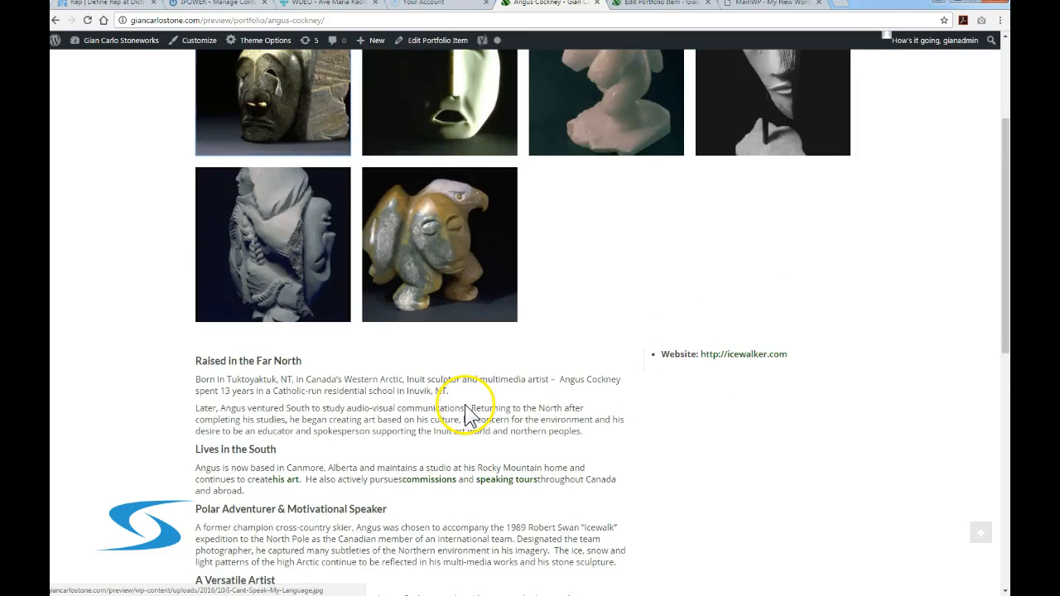
left_click(650, 7)
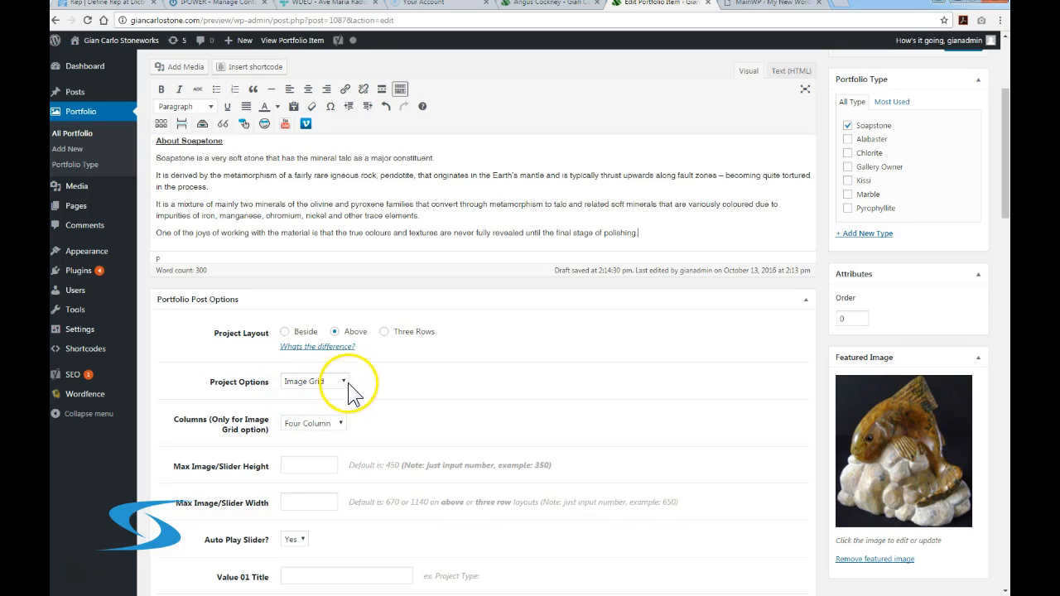
left_click(313, 381)
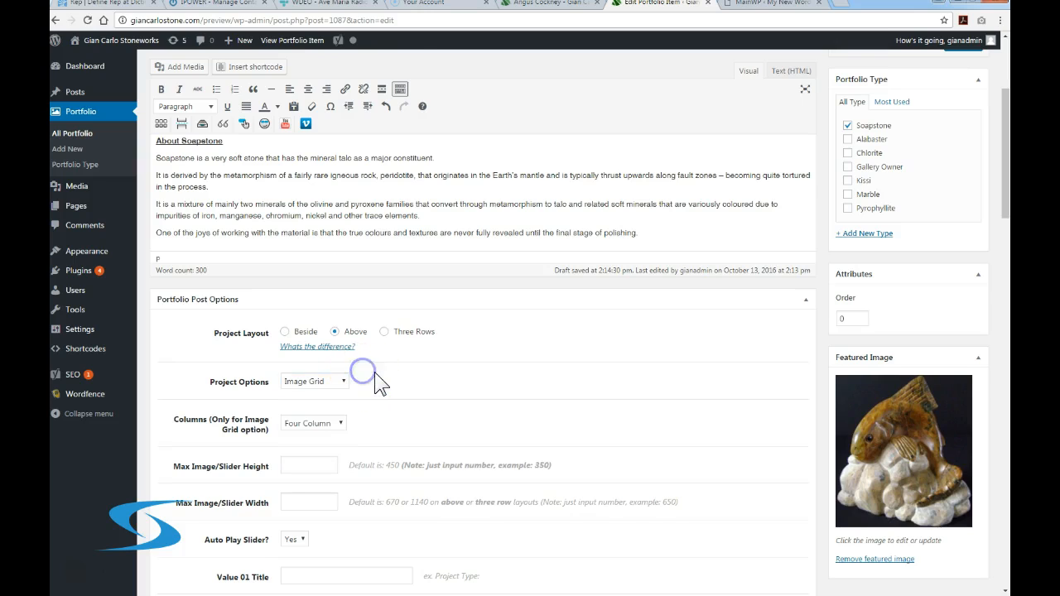
scroll("down", 3)
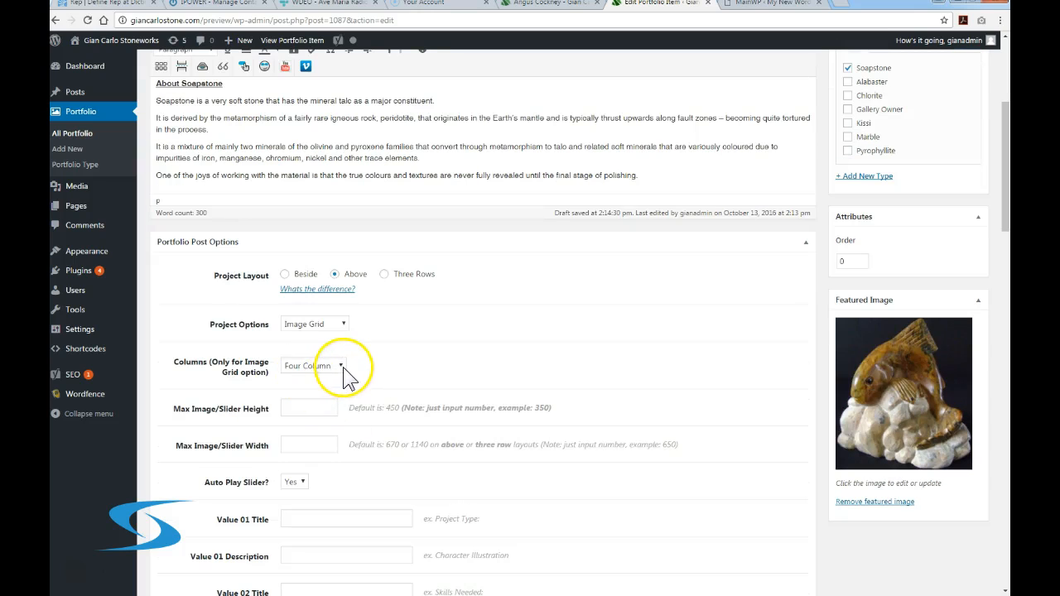
mouse_move(363, 377)
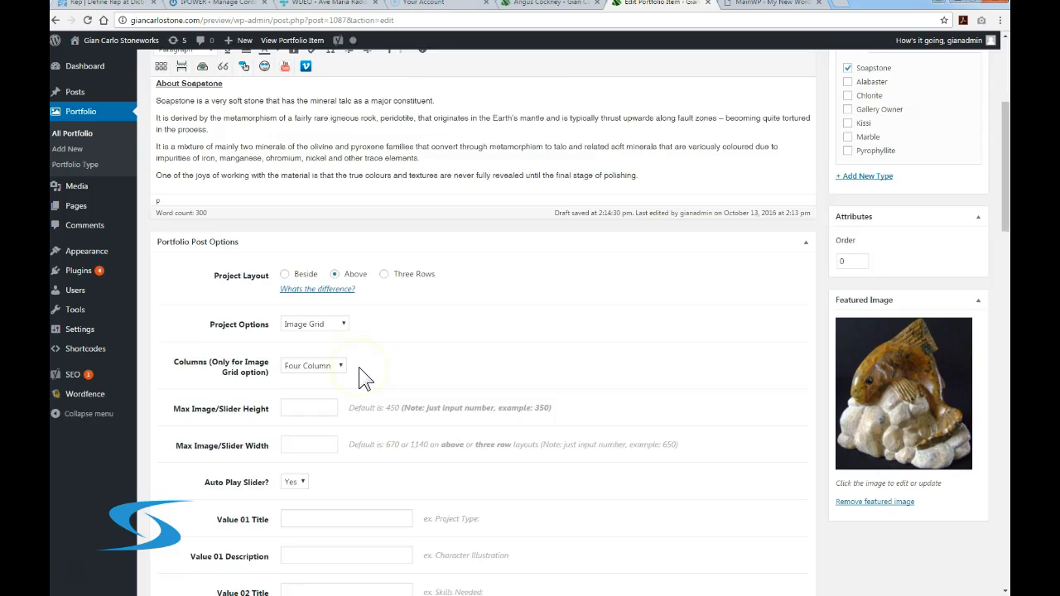
scroll("down", 3)
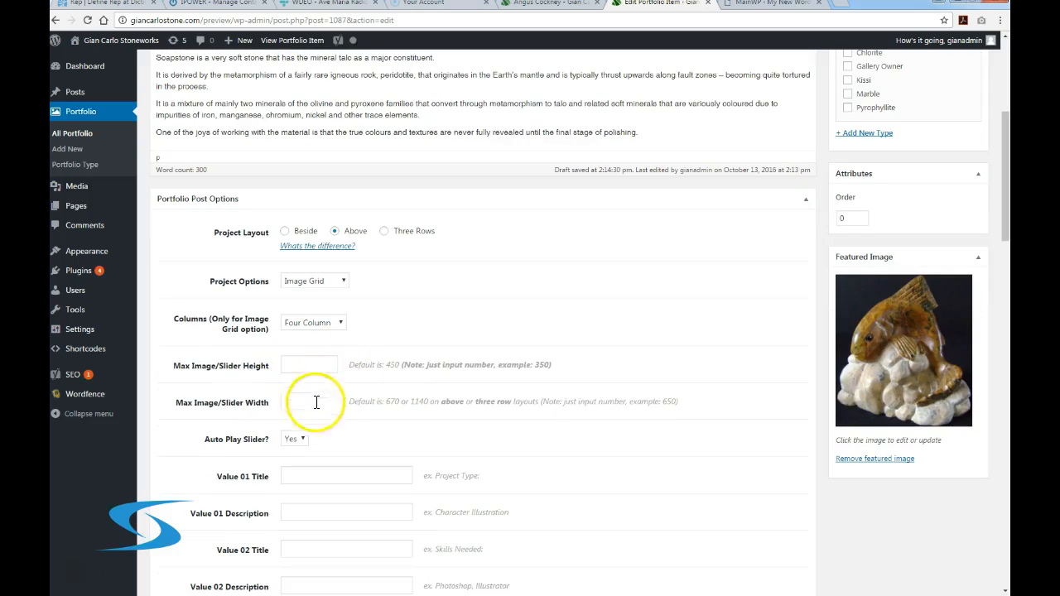
scroll("down", 3)
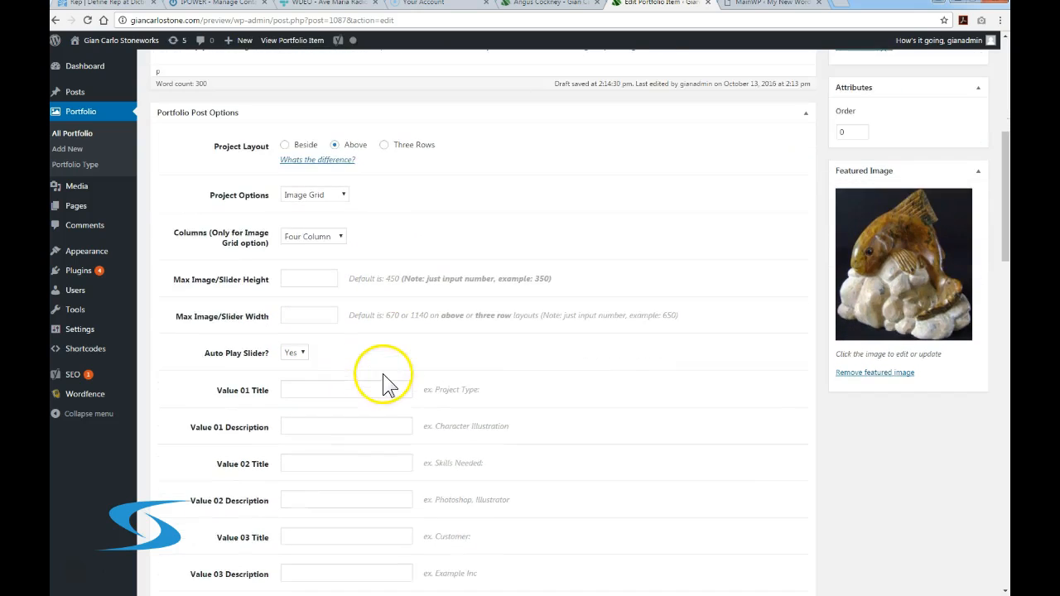
scroll("down", 3)
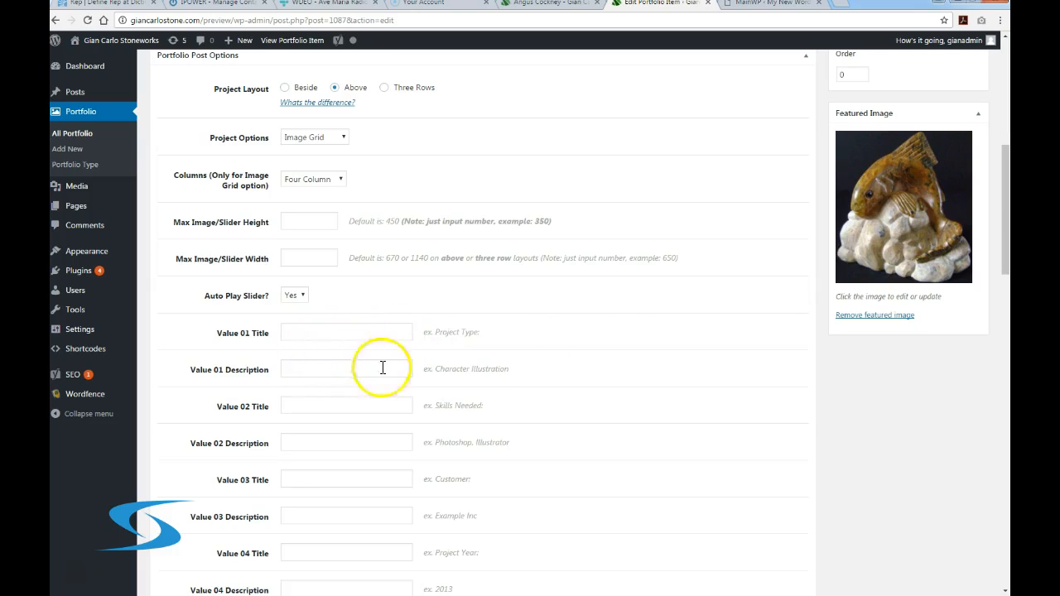
mouse_move(284, 337)
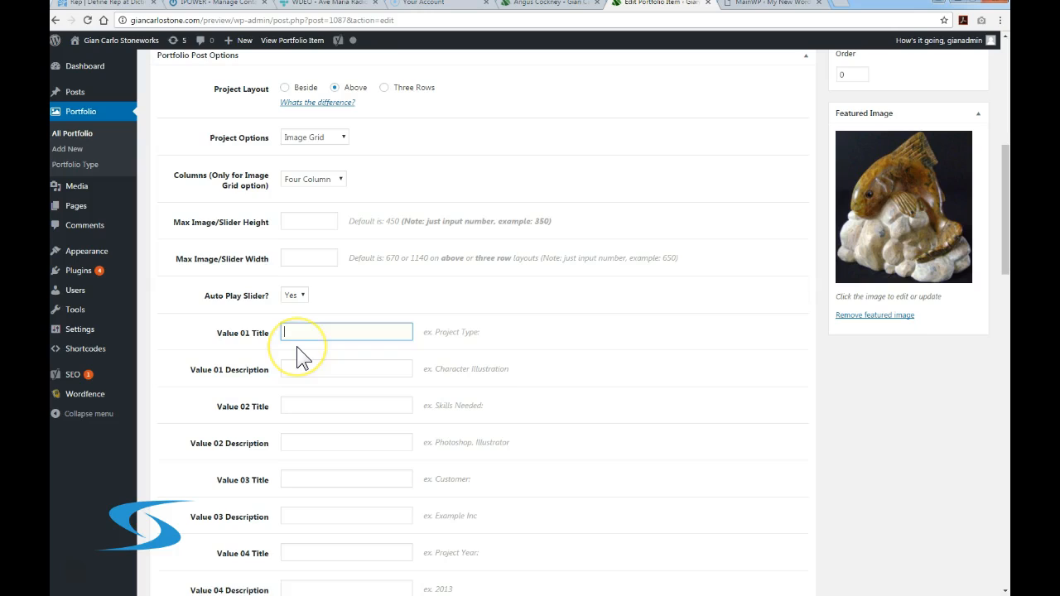
type("Title")
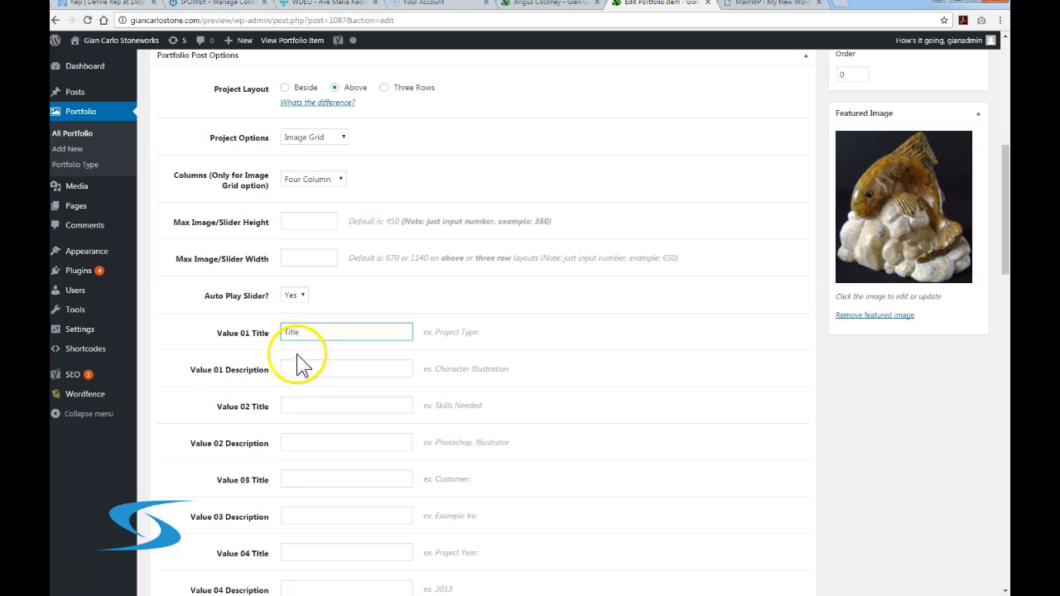
left_click(346, 368)
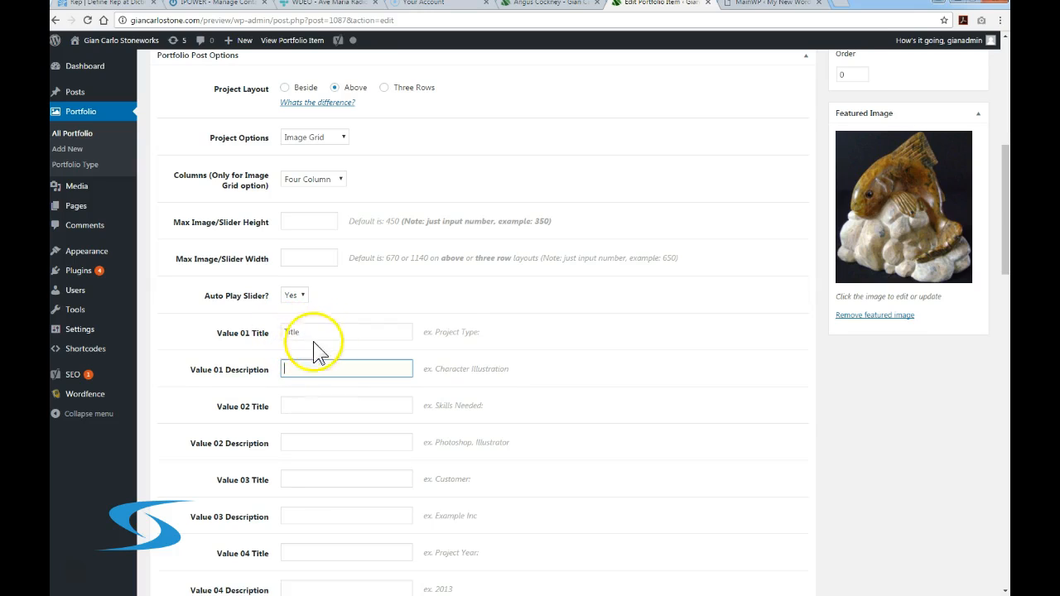
double_click(292, 332)
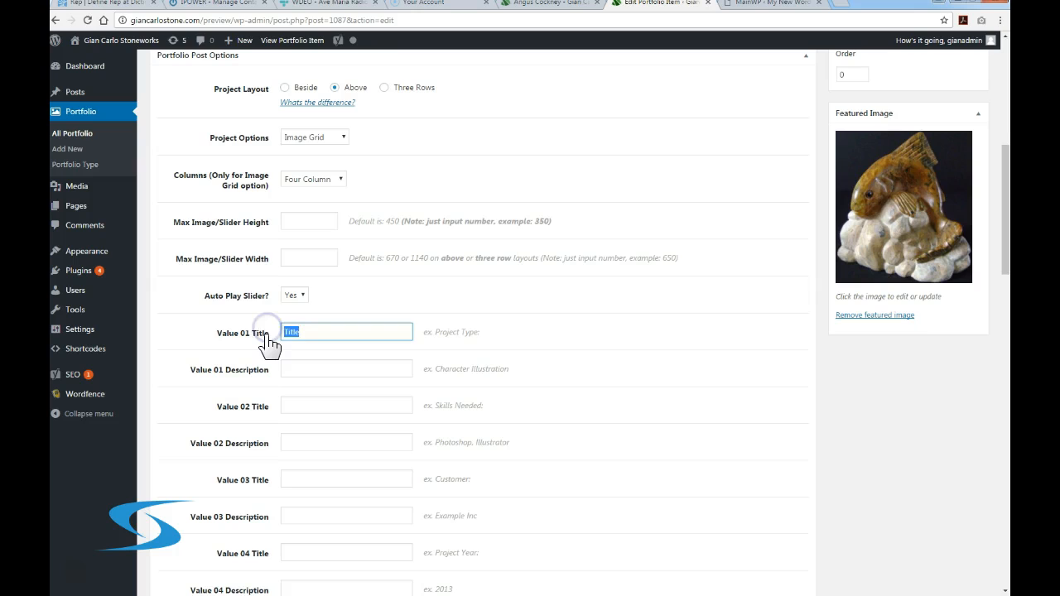
scroll("down", 3)
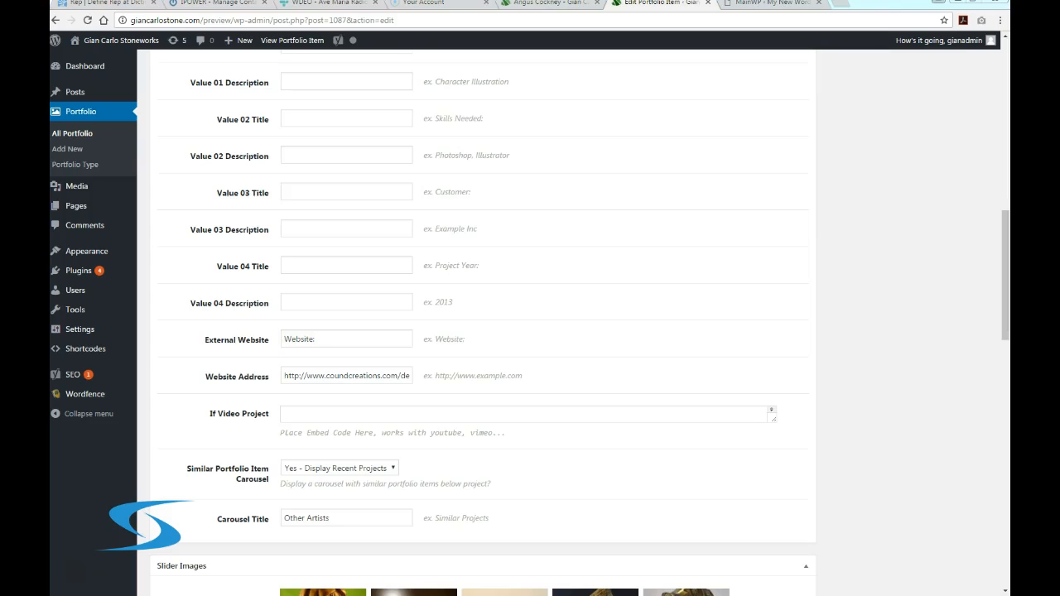
left_click(327, 376)
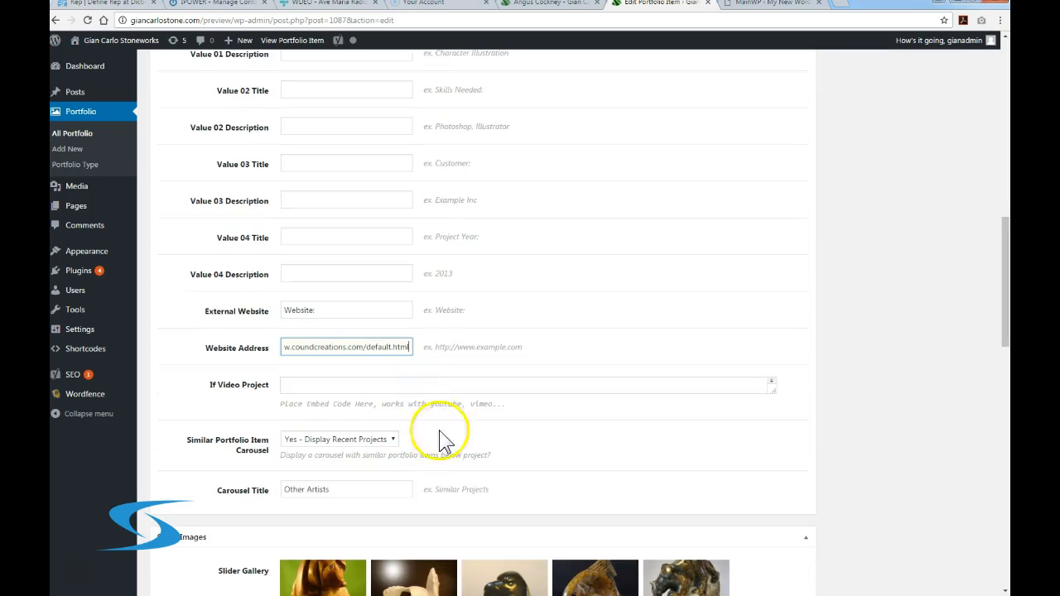
scroll("down", 3)
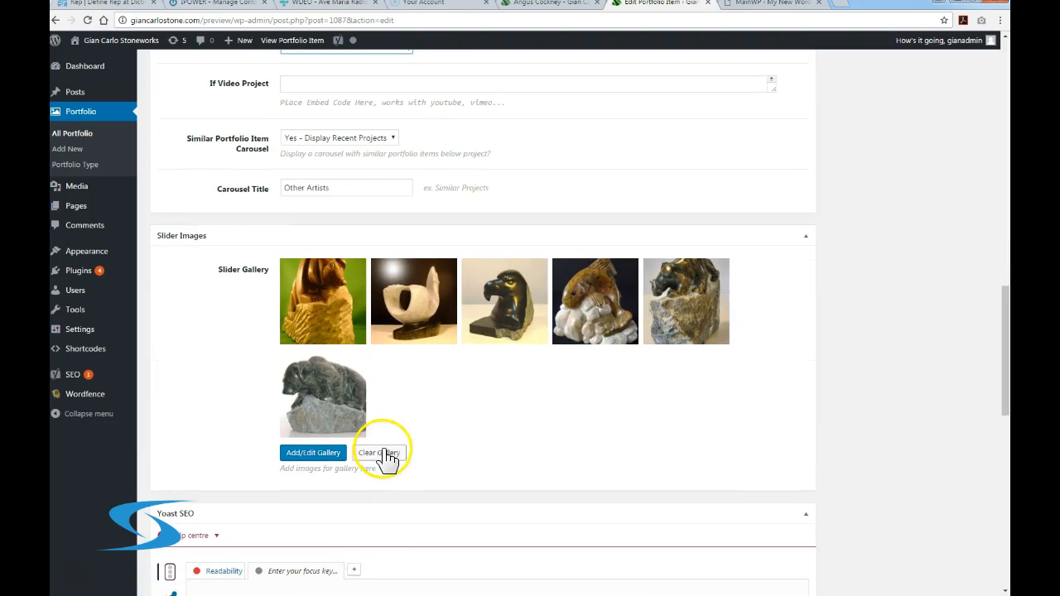
Clear the old slider gallery and upload the five Bruce-Farquharison sculpture images
left_click(379, 452)
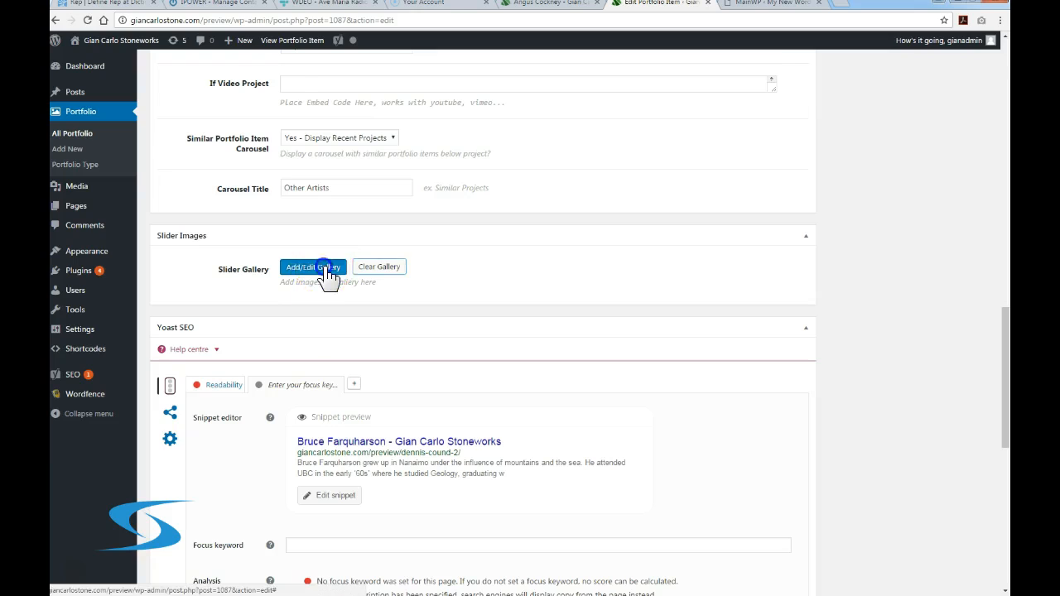
left_click(313, 267)
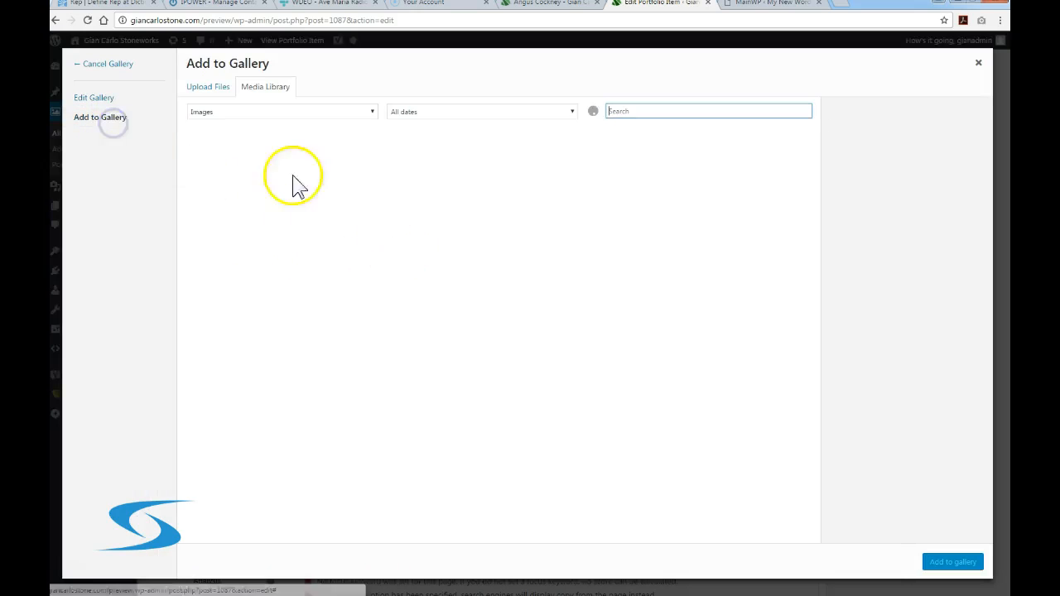
left_click(212, 86)
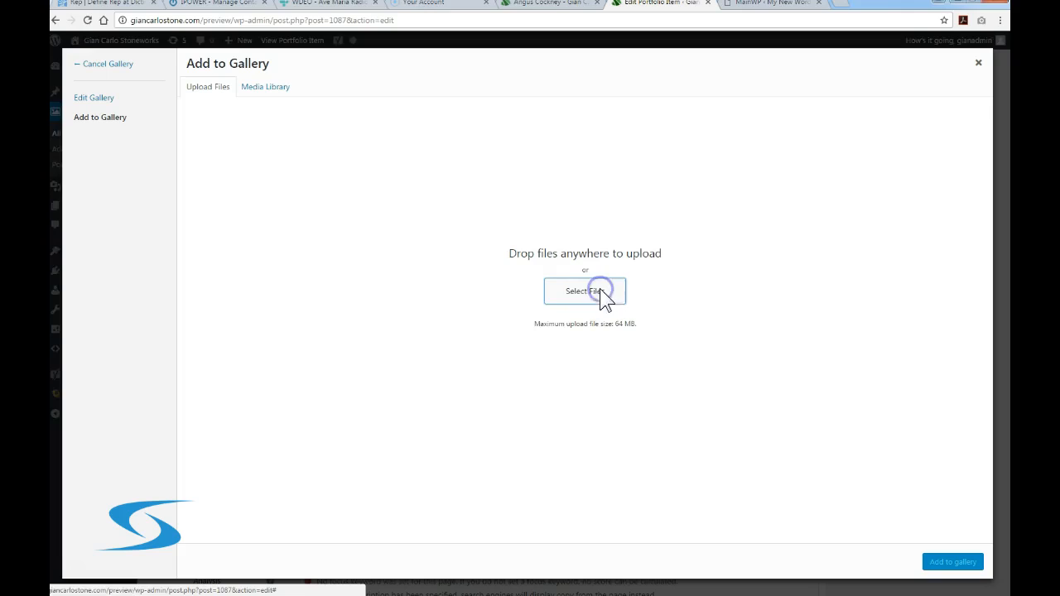
left_click(585, 291)
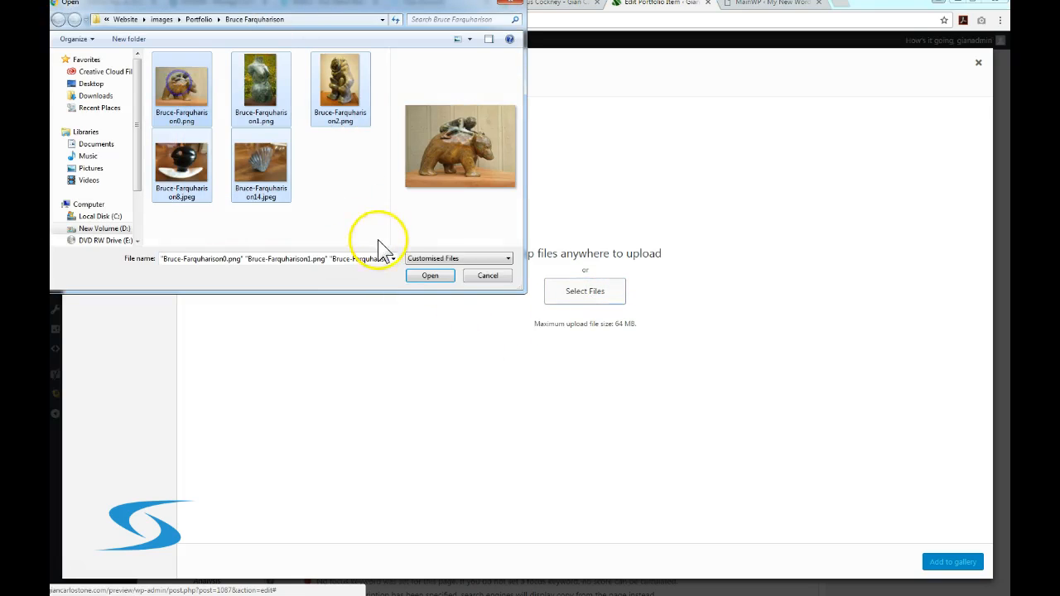
left_click(429, 275)
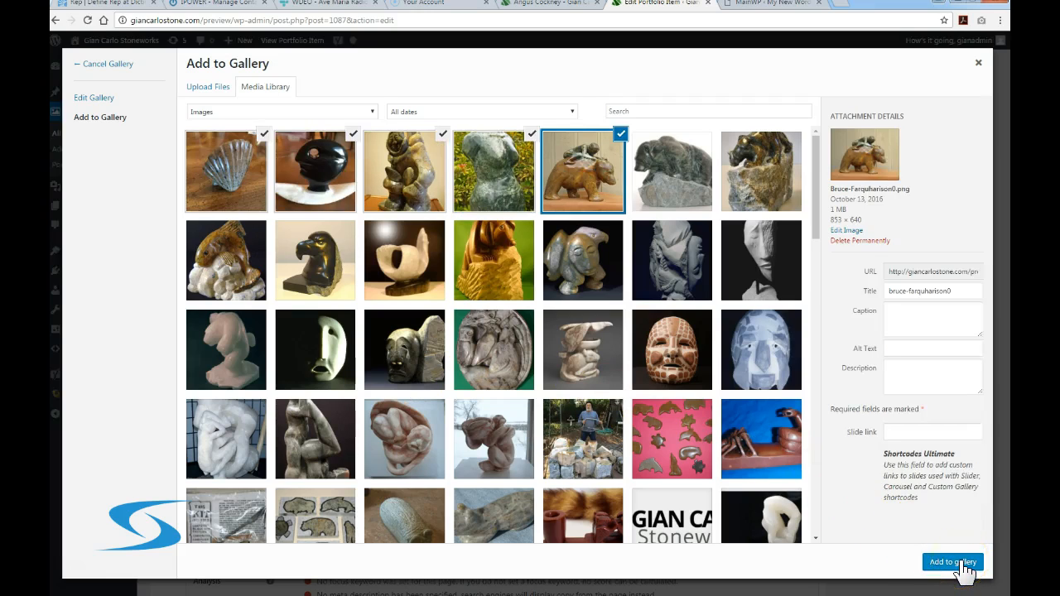
left_click(953, 561)
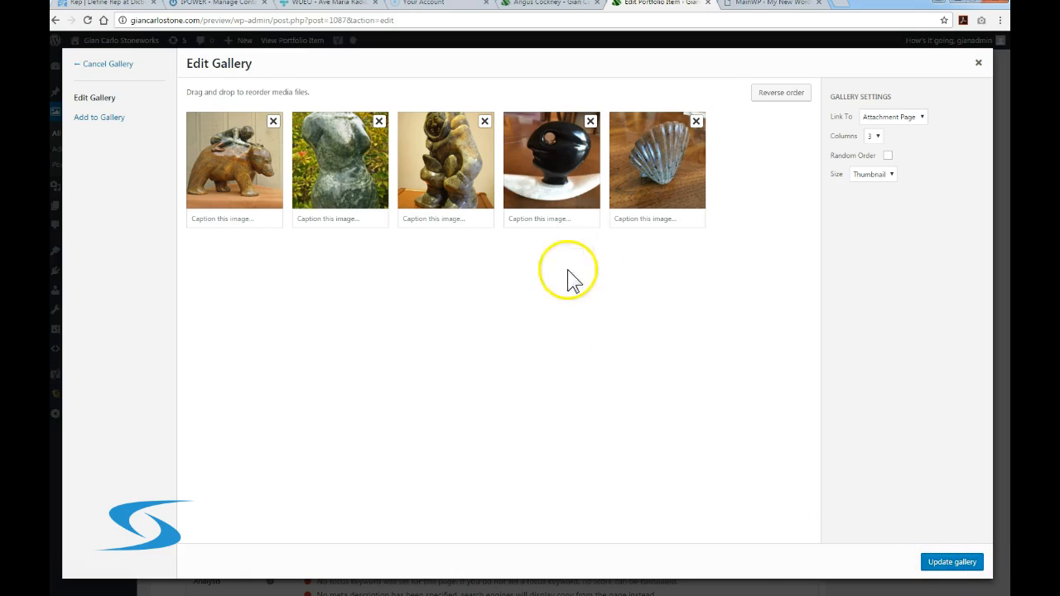
mouse_move(377, 157)
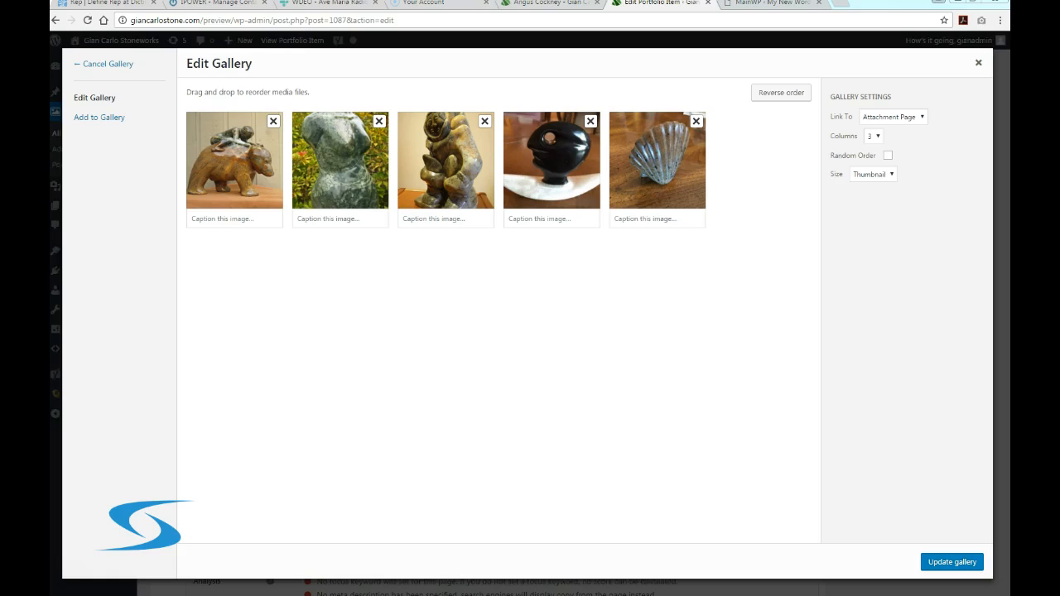
type("Farquharson Bruce")
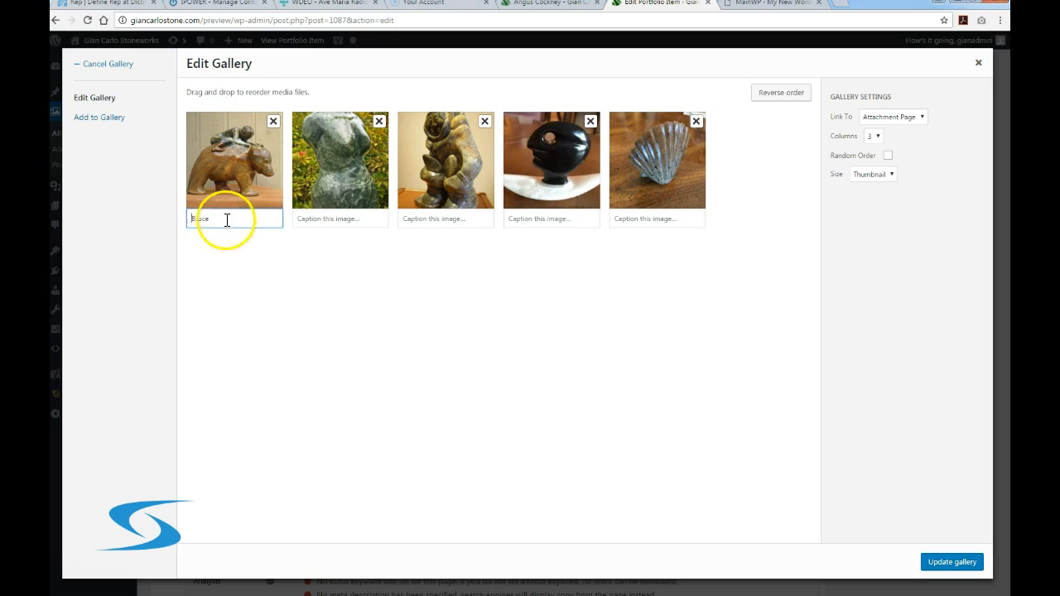
type("Bruce Farquharson")
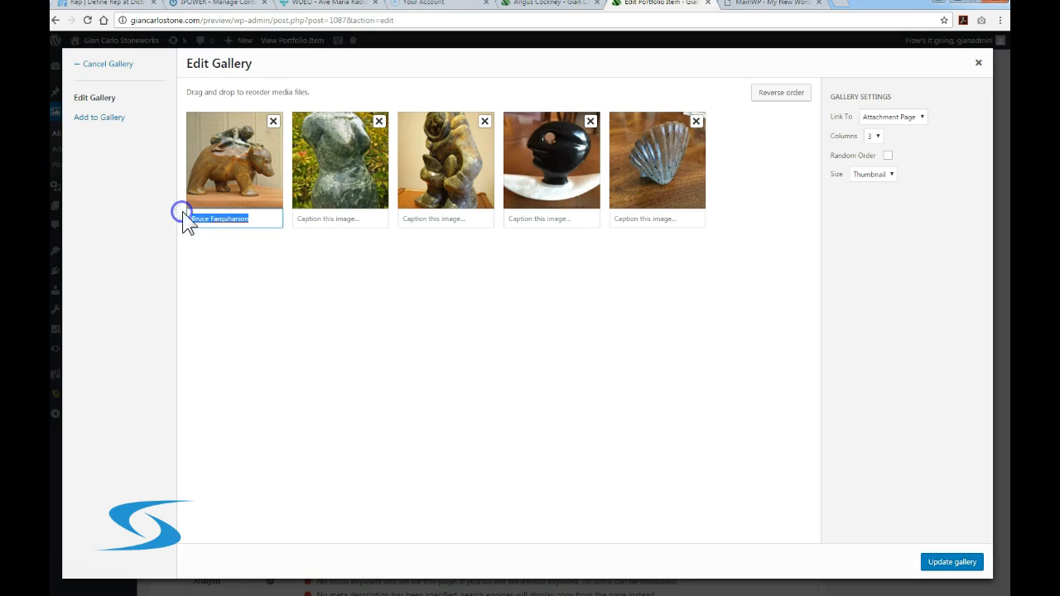
left_click(339, 218)
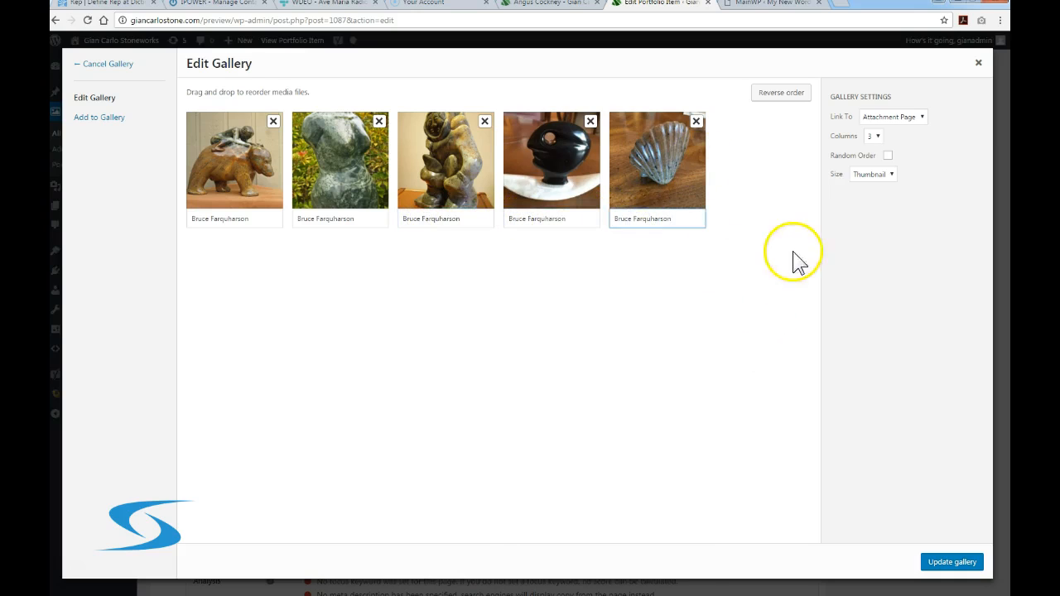
mouse_move(957, 562)
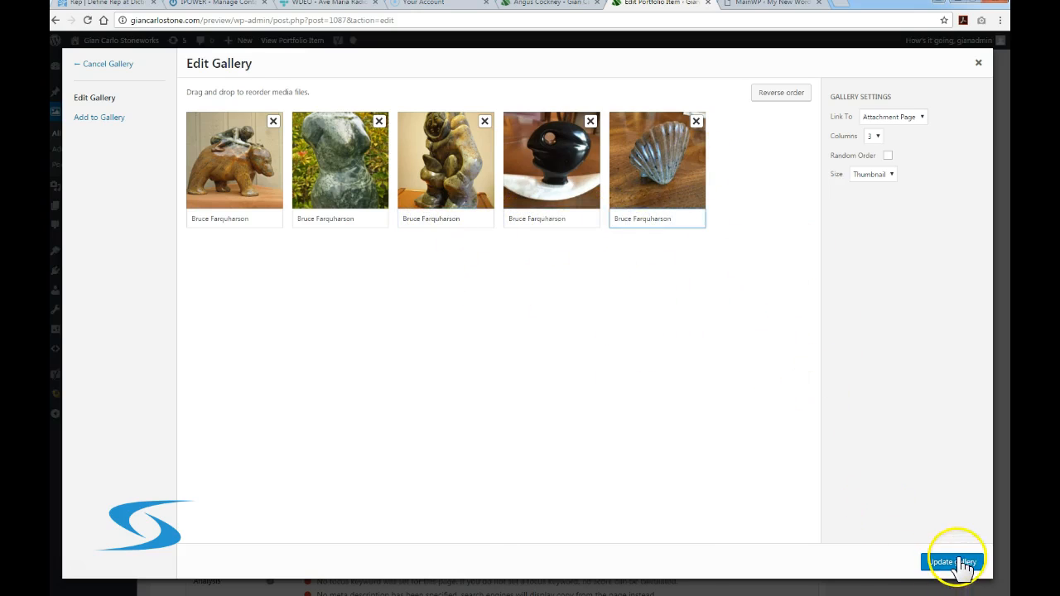
left_click(952, 561)
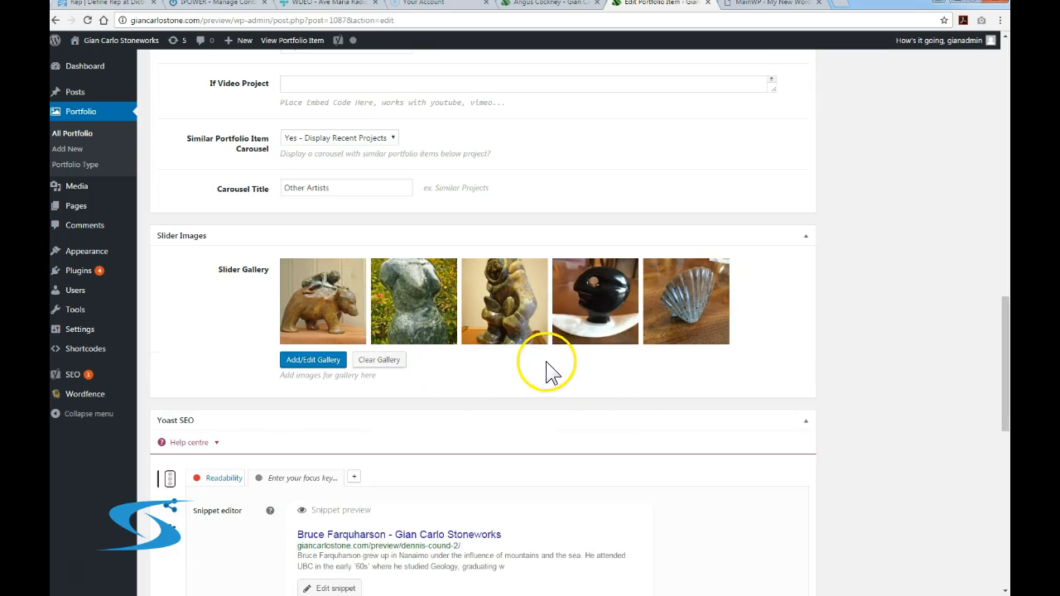
scroll("down", 3)
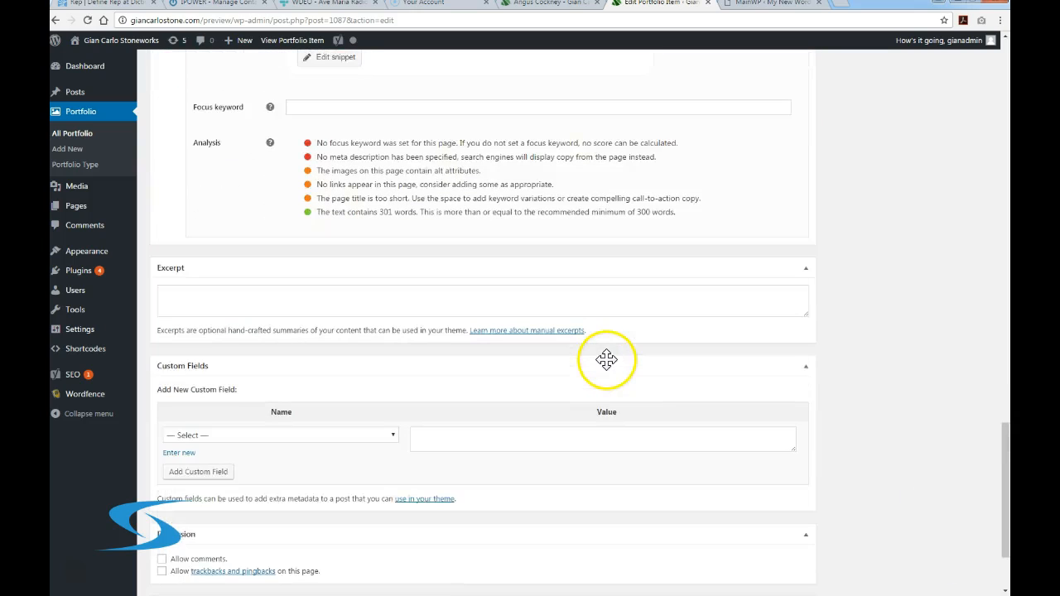
scroll("down", 3)
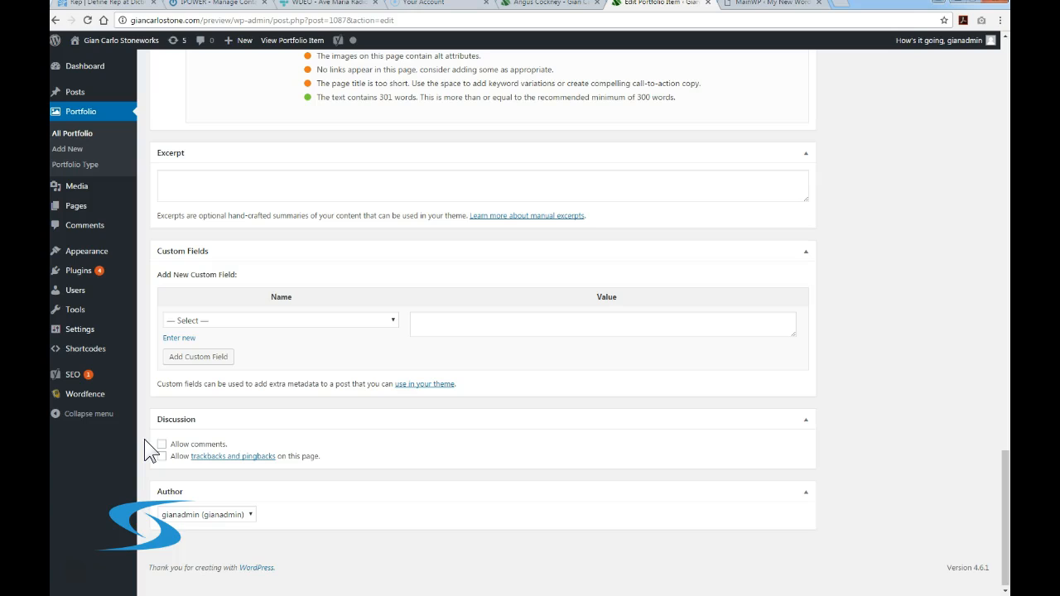
mouse_move(143, 467)
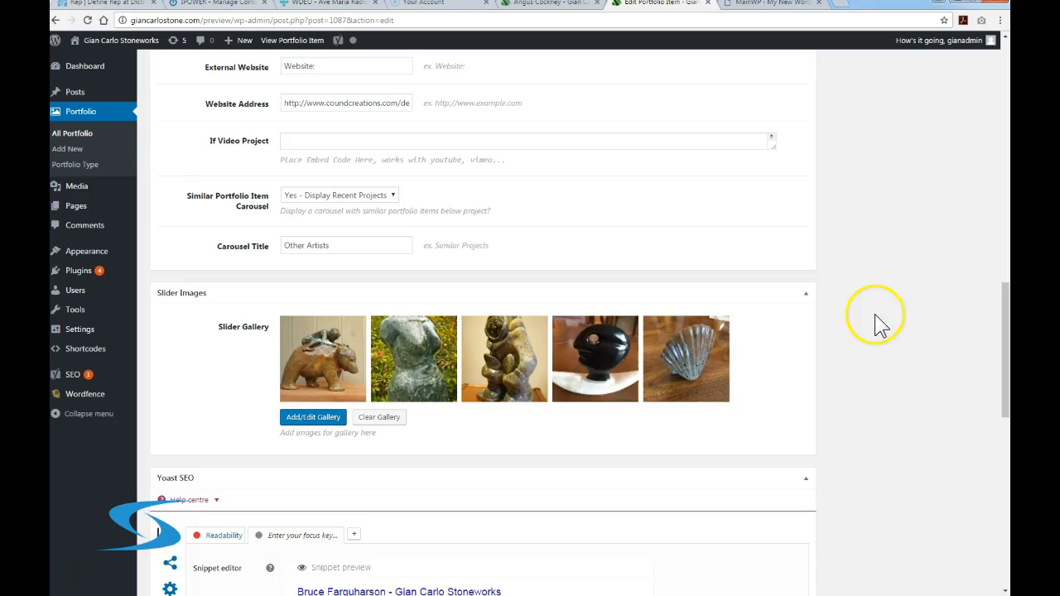
scroll("up", 3)
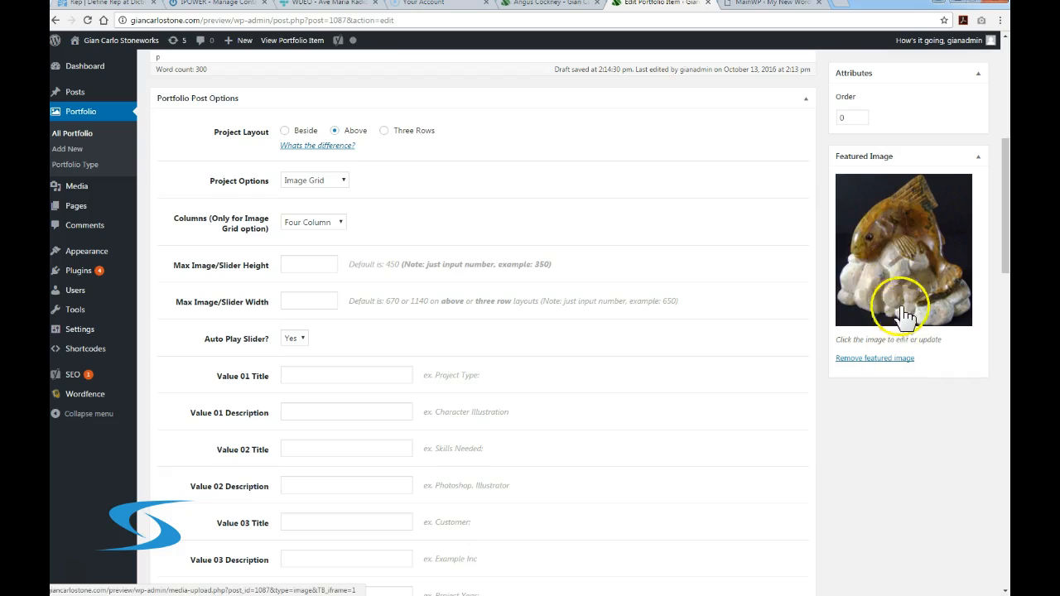
mouse_move(895, 362)
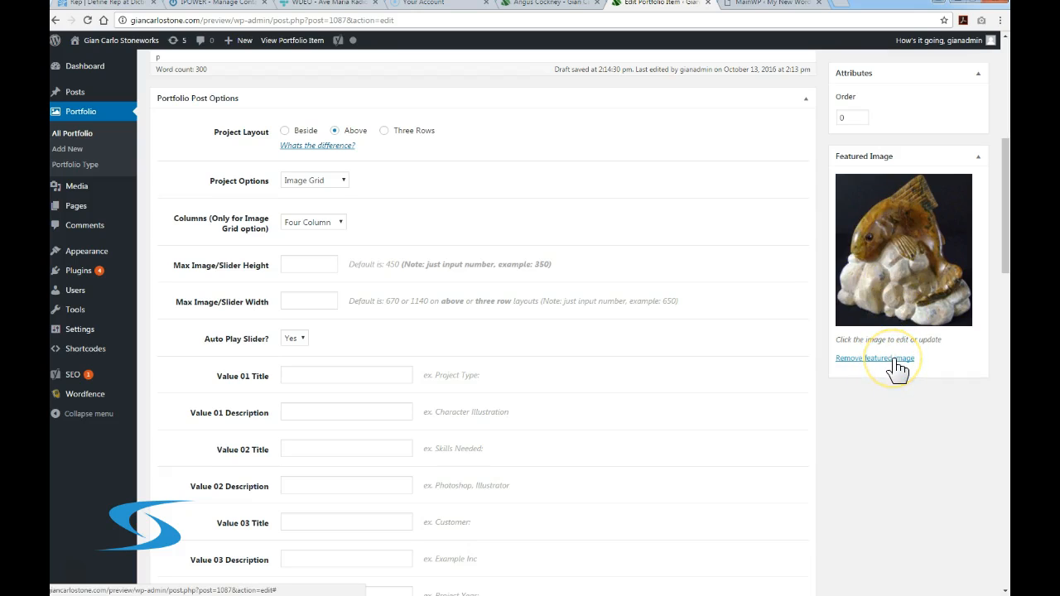
Swap the fish featured image for the bear-carrying-a-figure photo from the Media Library
left_click(874, 358)
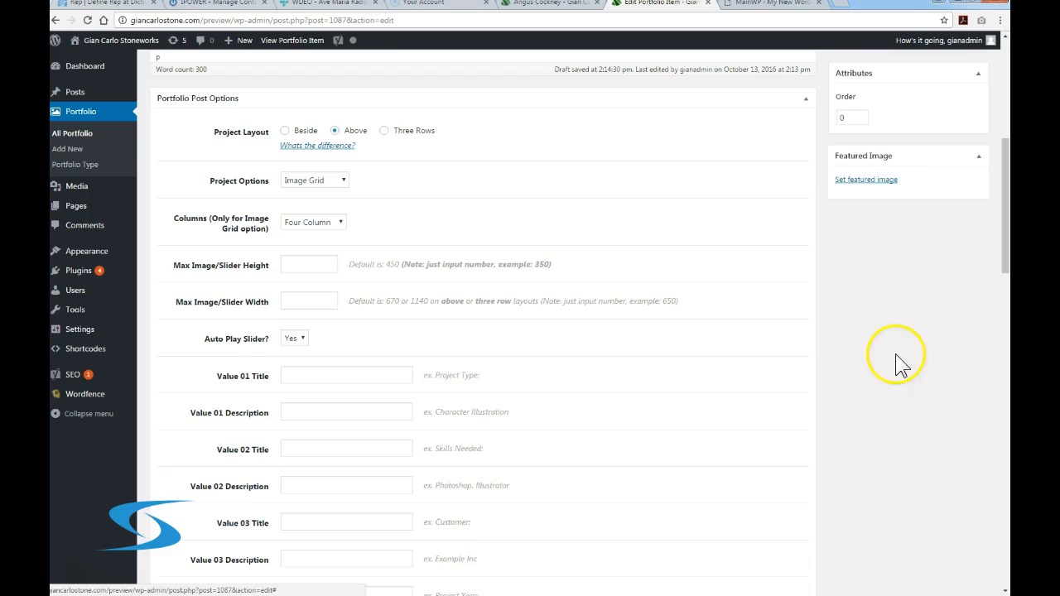
left_click(867, 179)
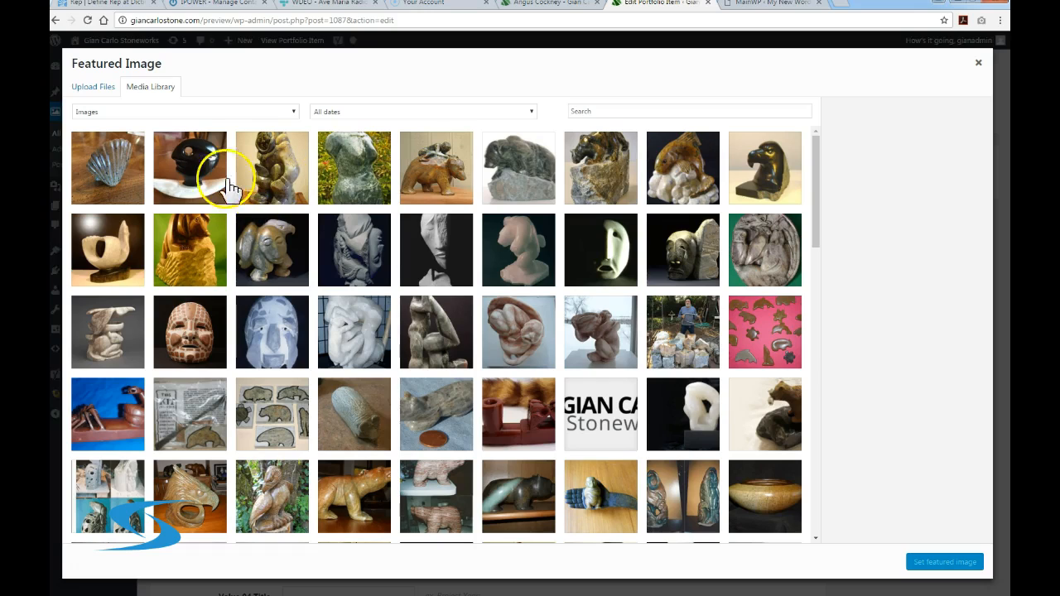
mouse_move(213, 197)
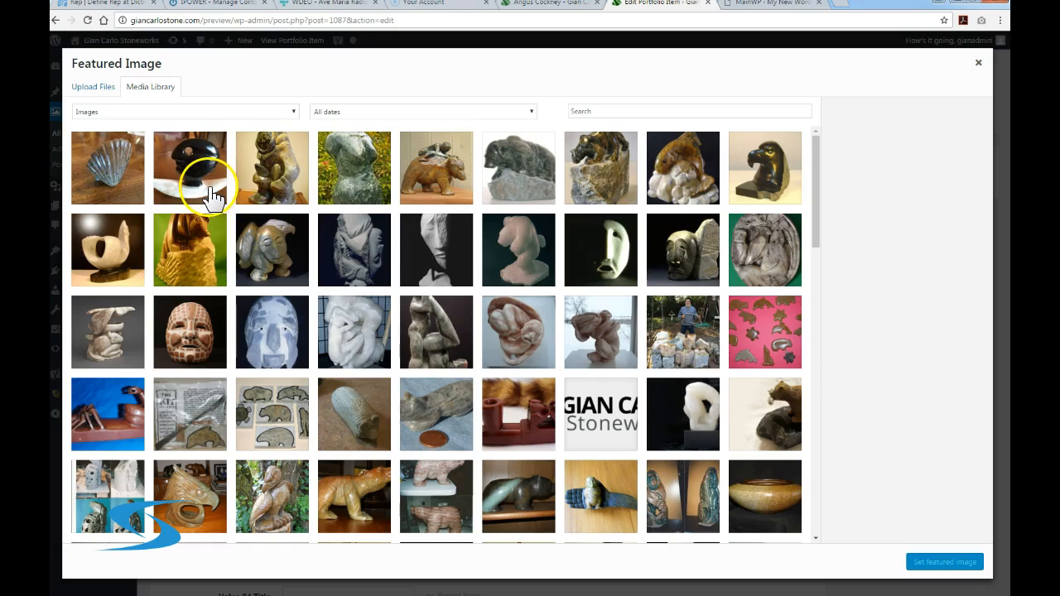
left_click(978, 63)
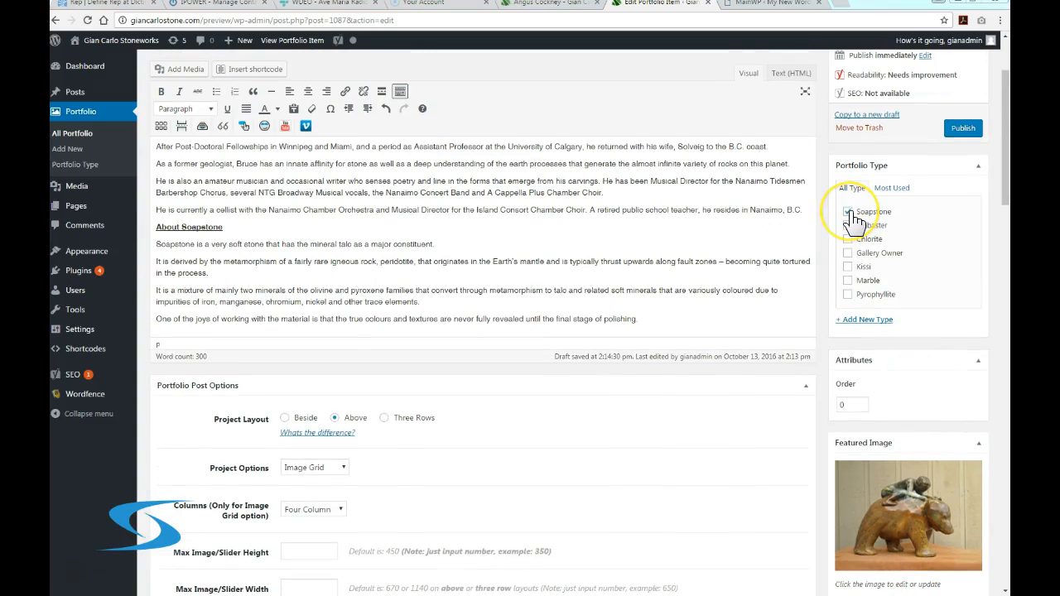
Tick Soapstone, Alabaster, Chlorite and Pyrophyllite portfolio types and keep attribute Order at 0
left_click(848, 211)
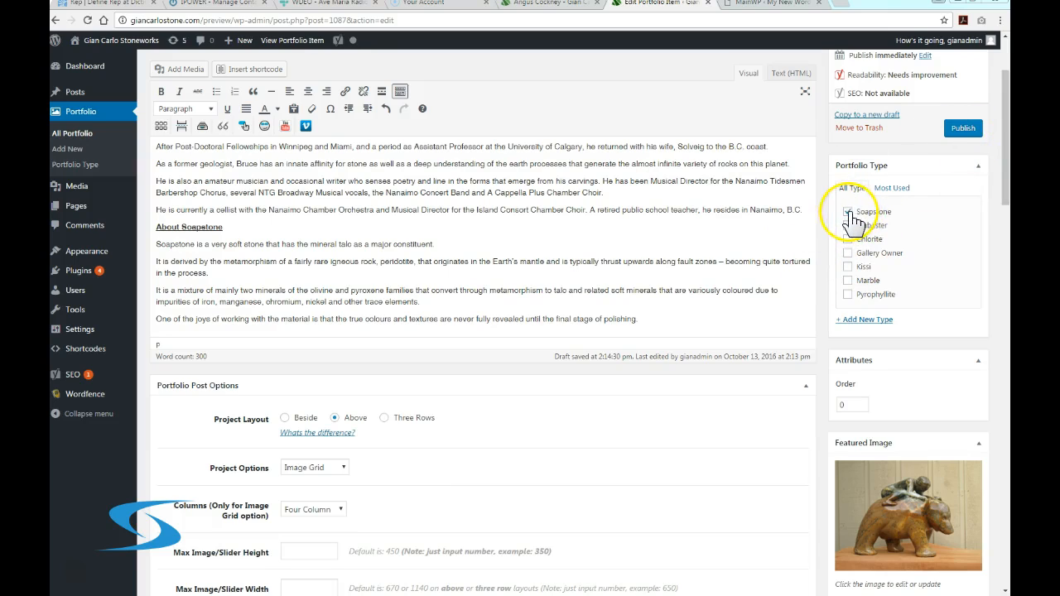
left_click(848, 212)
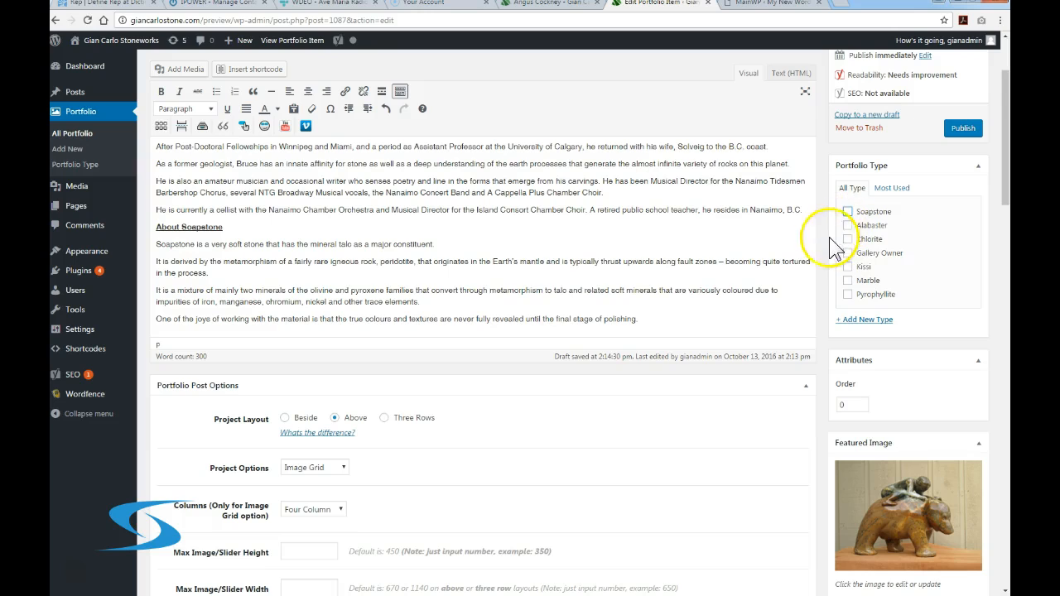
mouse_move(847, 243)
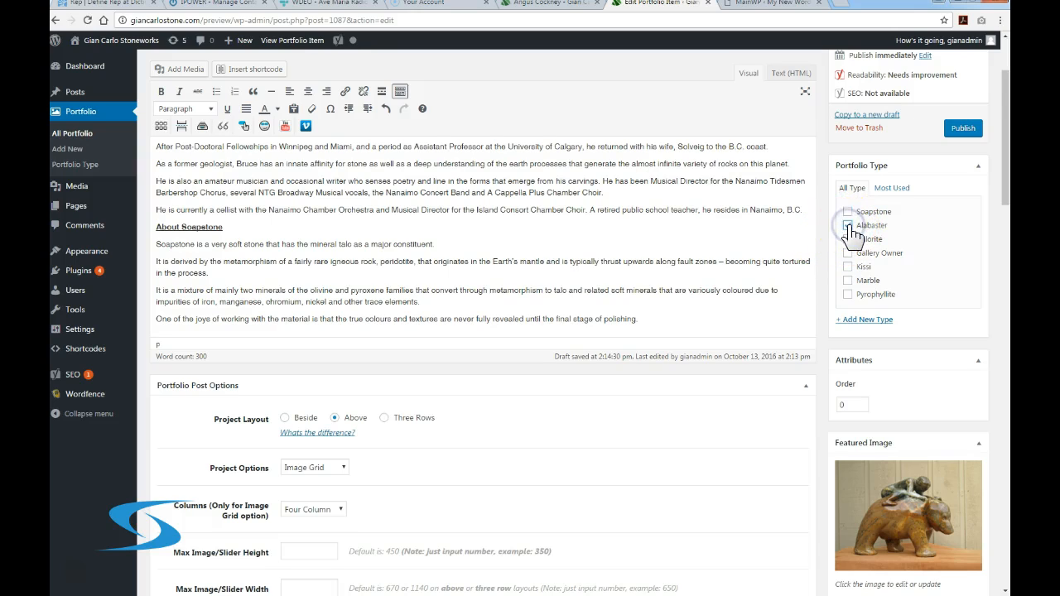
left_click(845, 225)
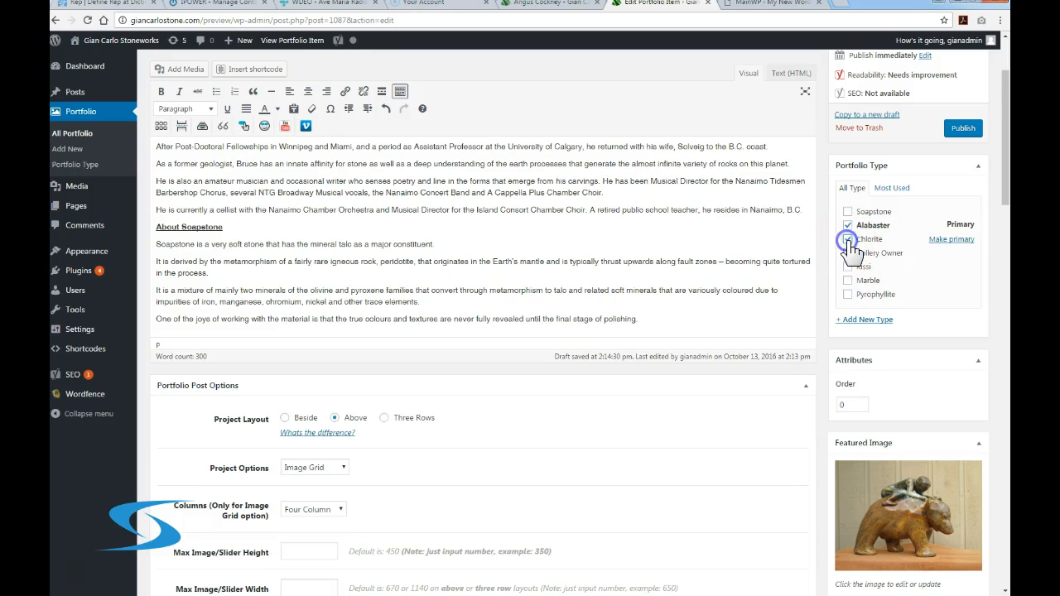
left_click(844, 239)
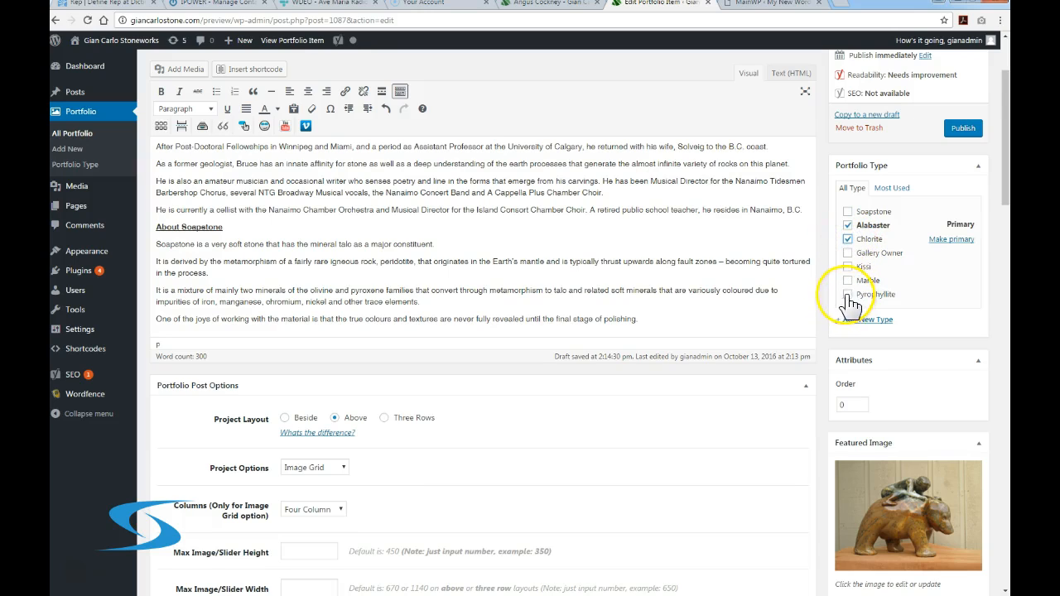
left_click(846, 294)
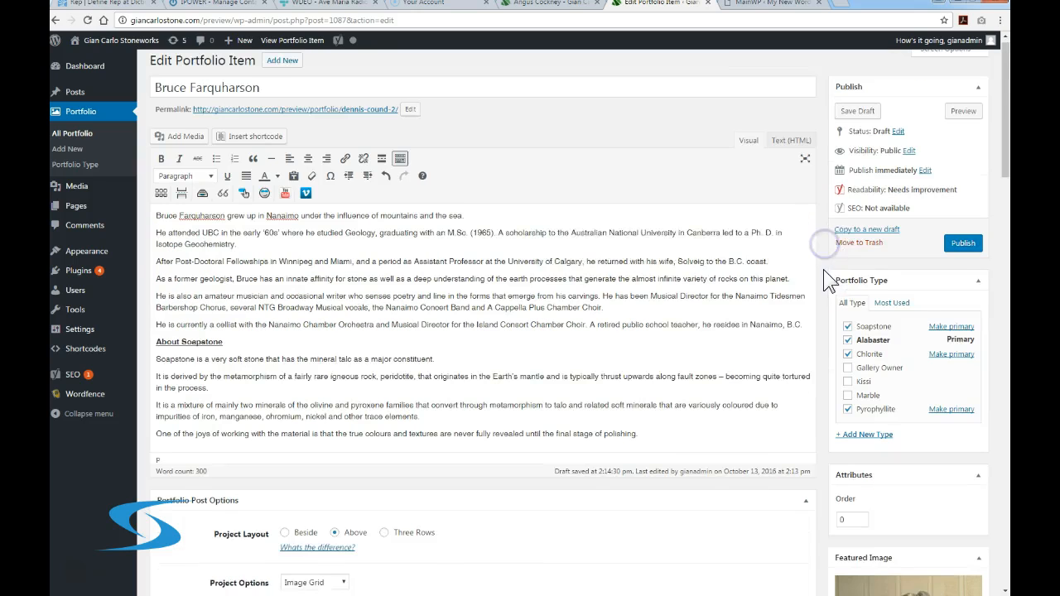
scroll("down", 3)
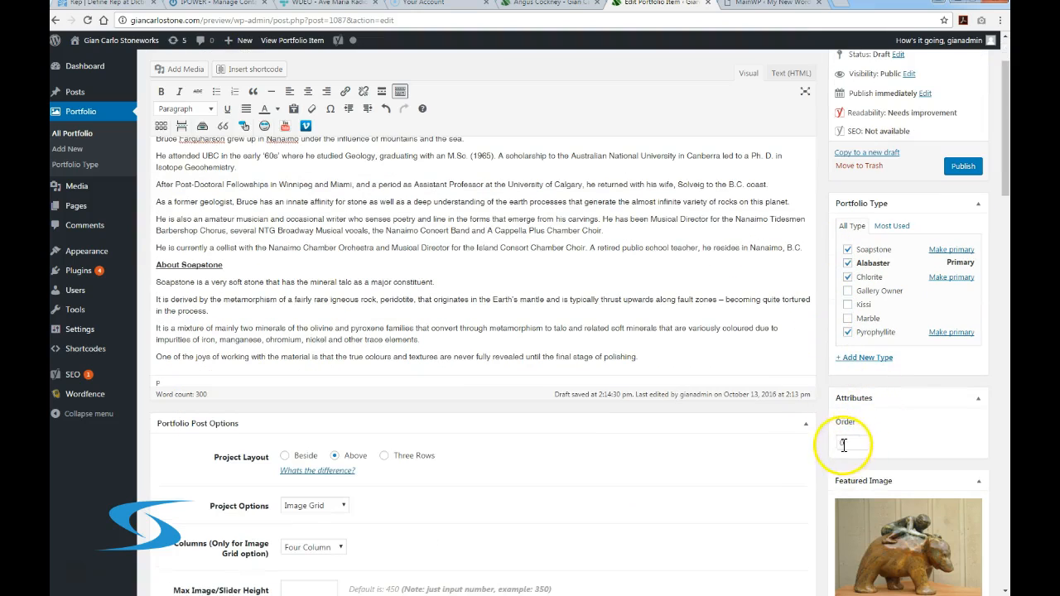
type("0")
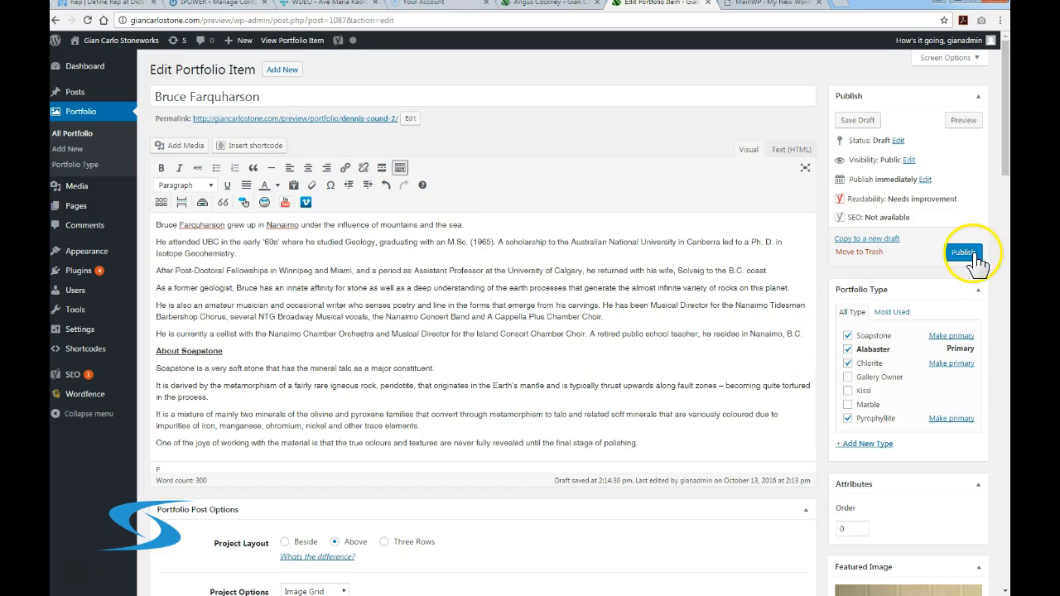
Publish the item and open the Stone Carving Artists gallery page
left_click(963, 252)
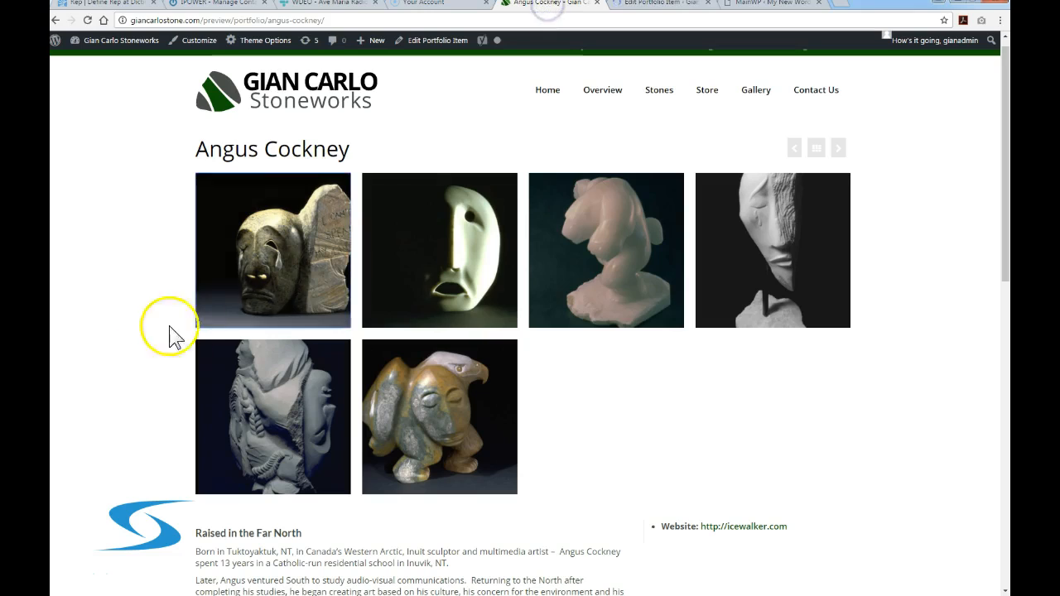
left_click(755, 89)
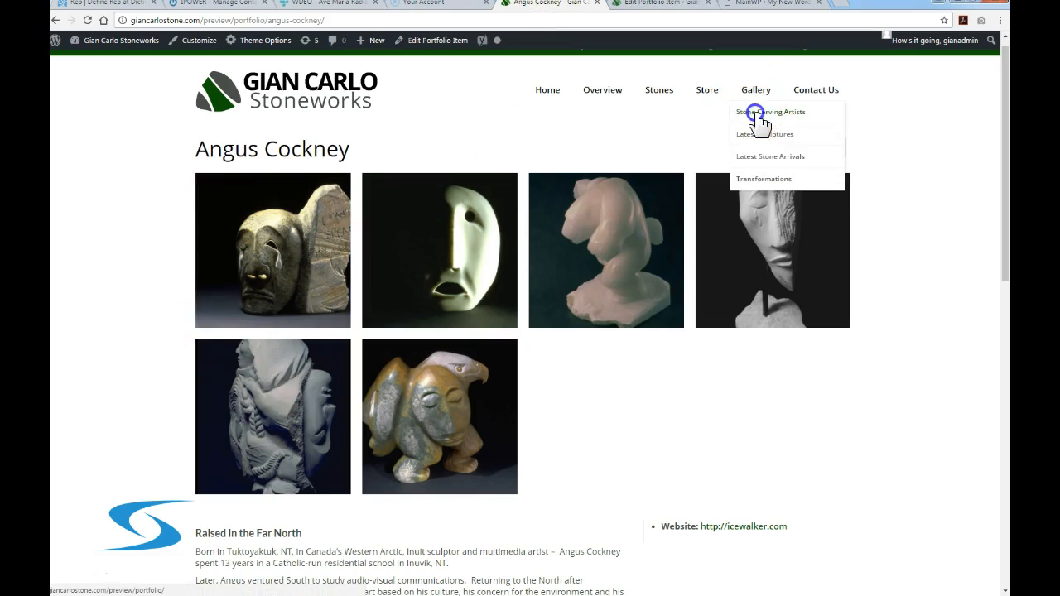
left_click(758, 112)
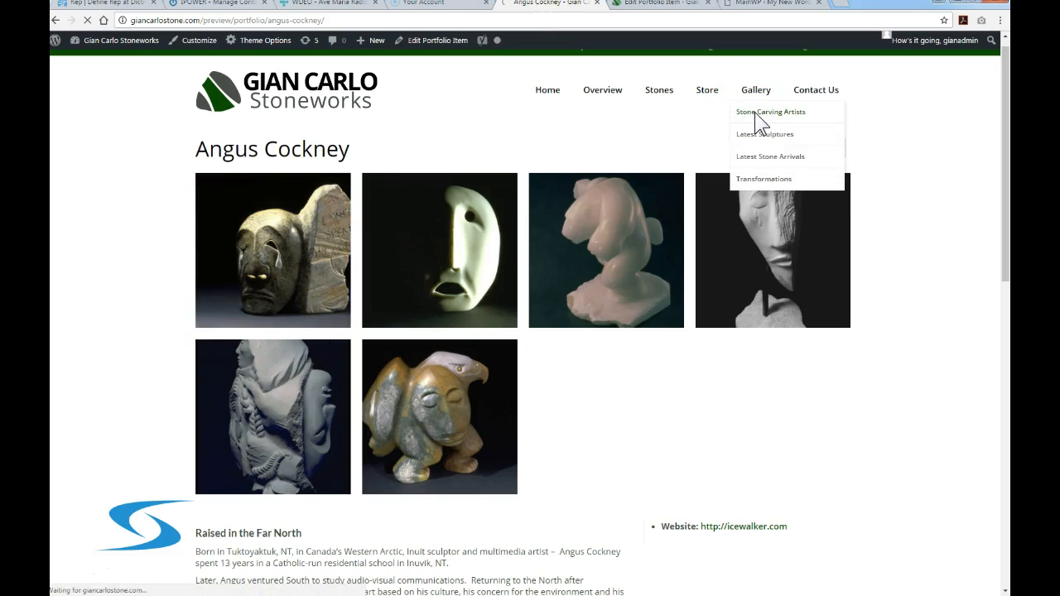
left_click(770, 111)
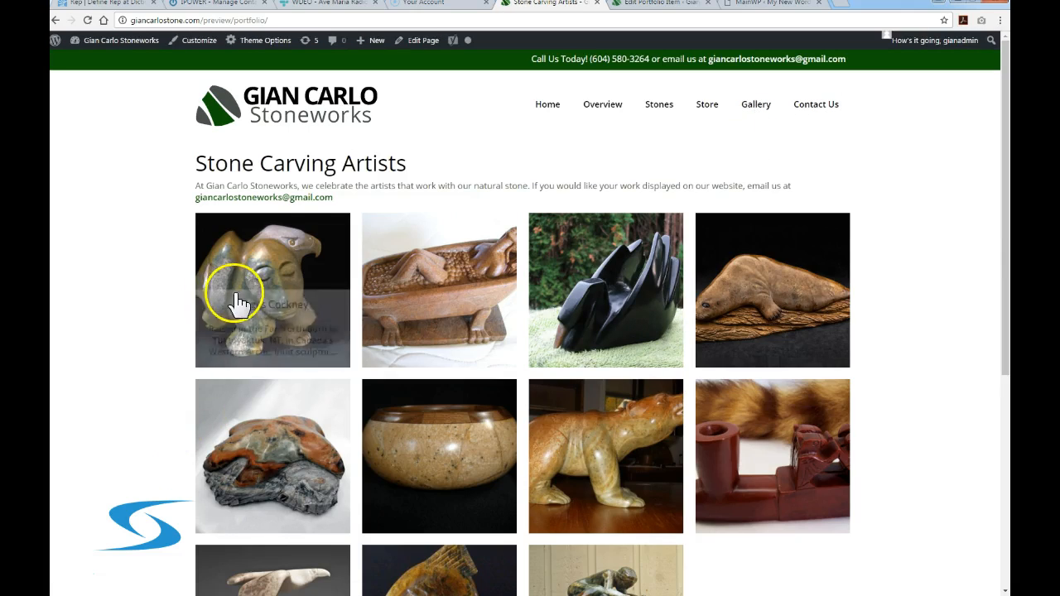
scroll("down", 3)
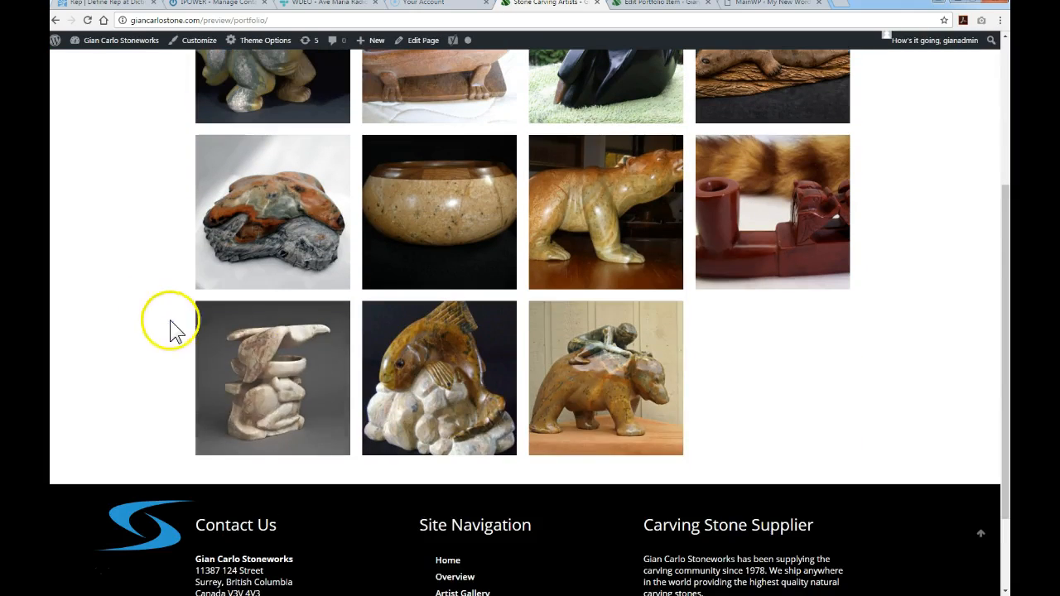
mouse_move(618, 368)
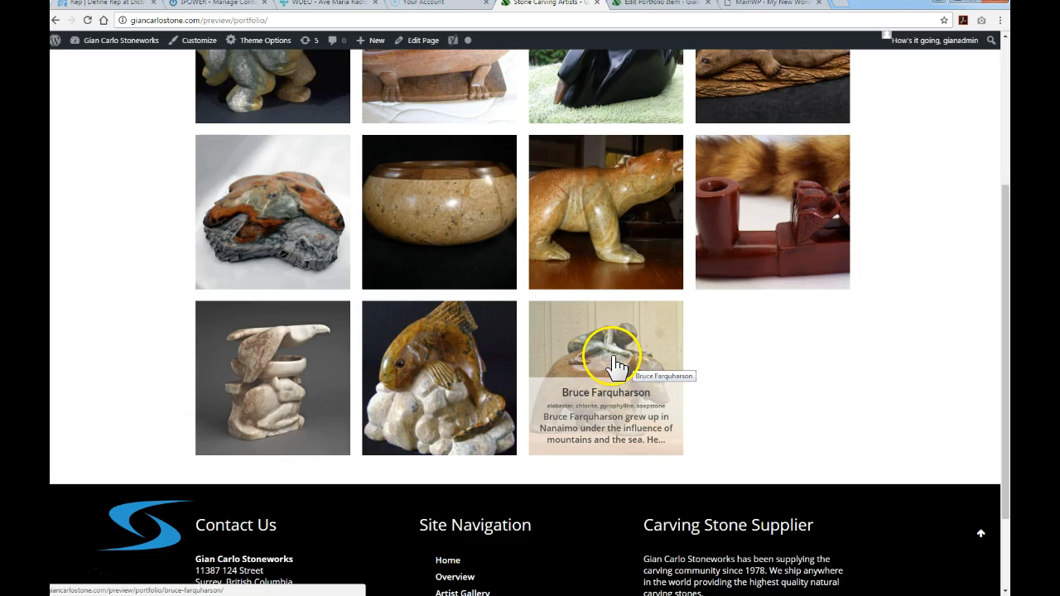
Open Bruce Farquharson's portfolio page and scroll through his sculptures and biography
left_click(612, 361)
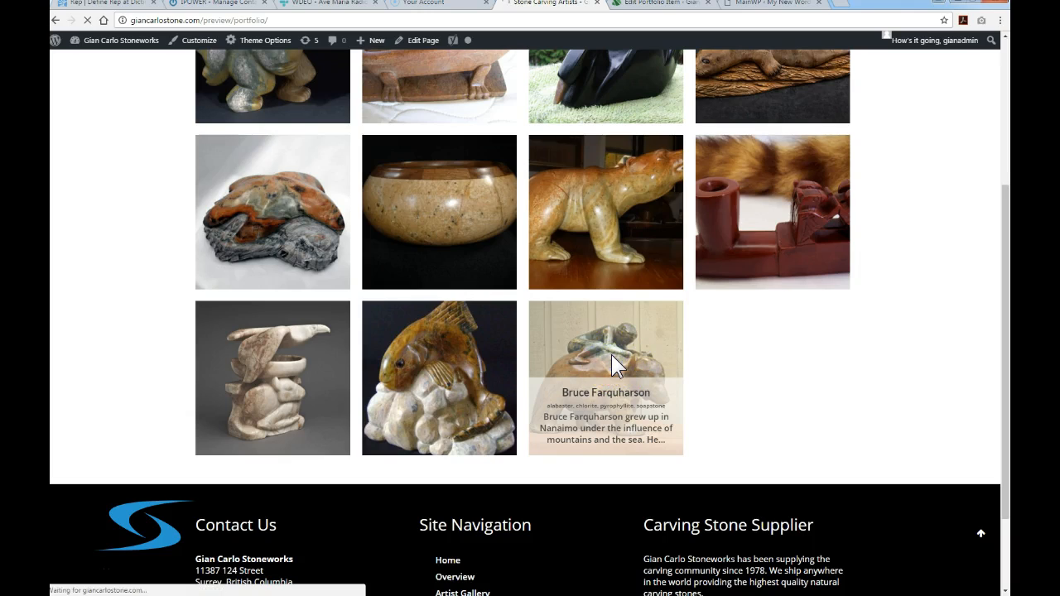
left_click(615, 373)
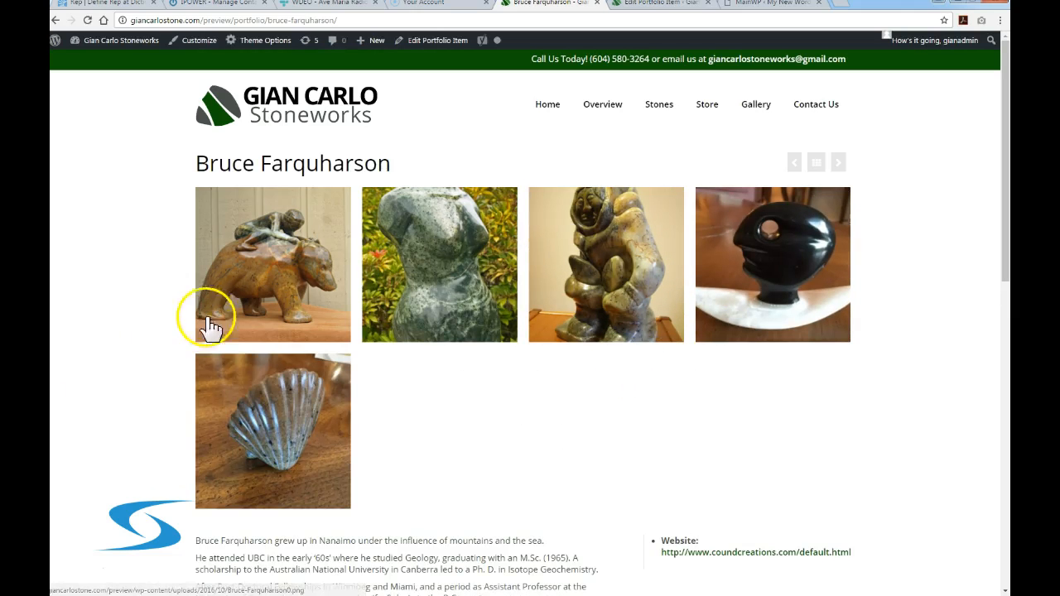
scroll("down", 3)
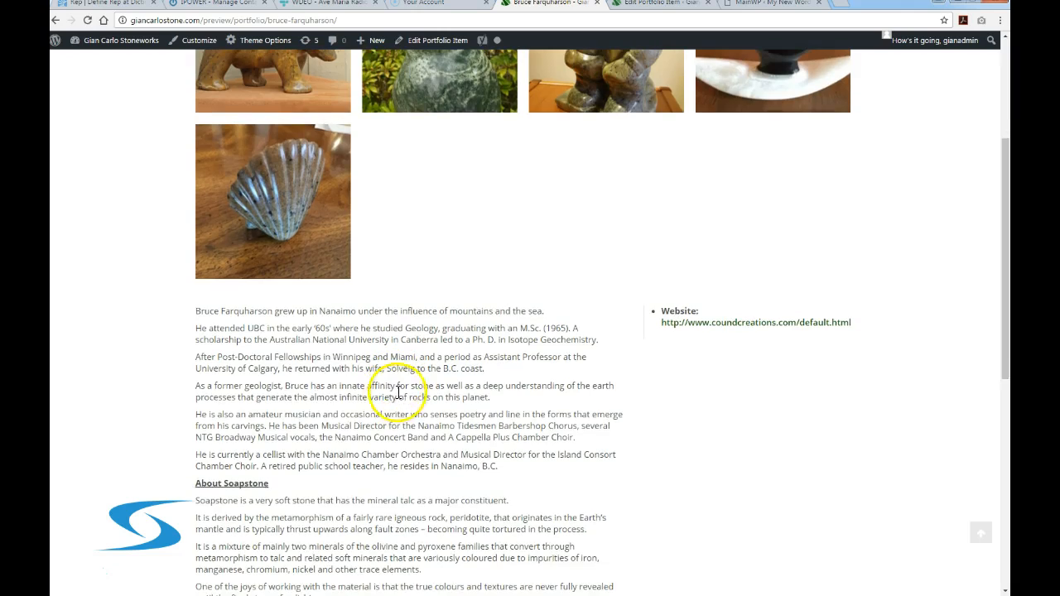
scroll("down", 3)
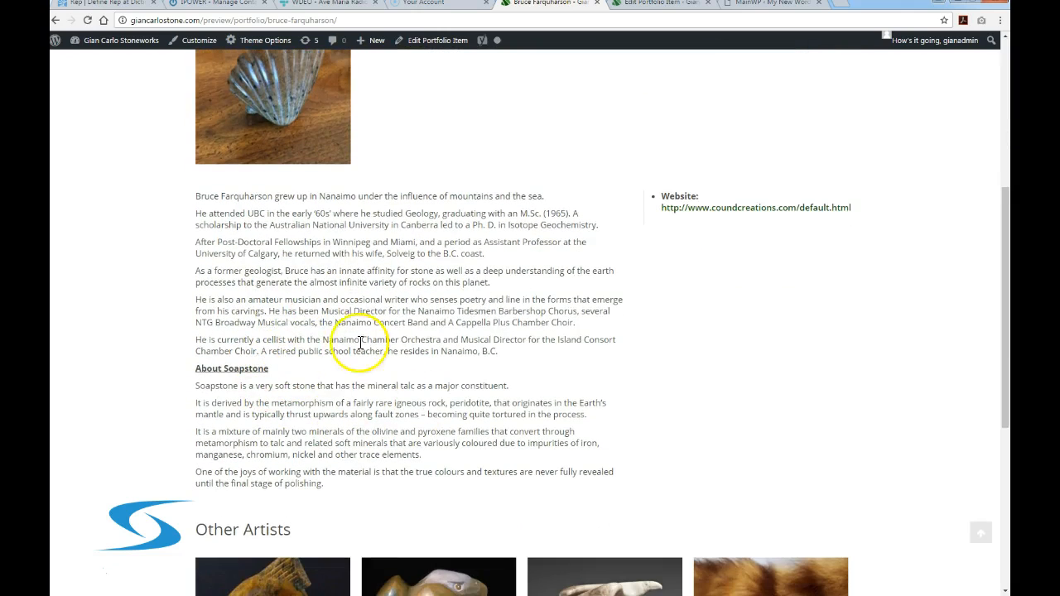
mouse_move(719, 214)
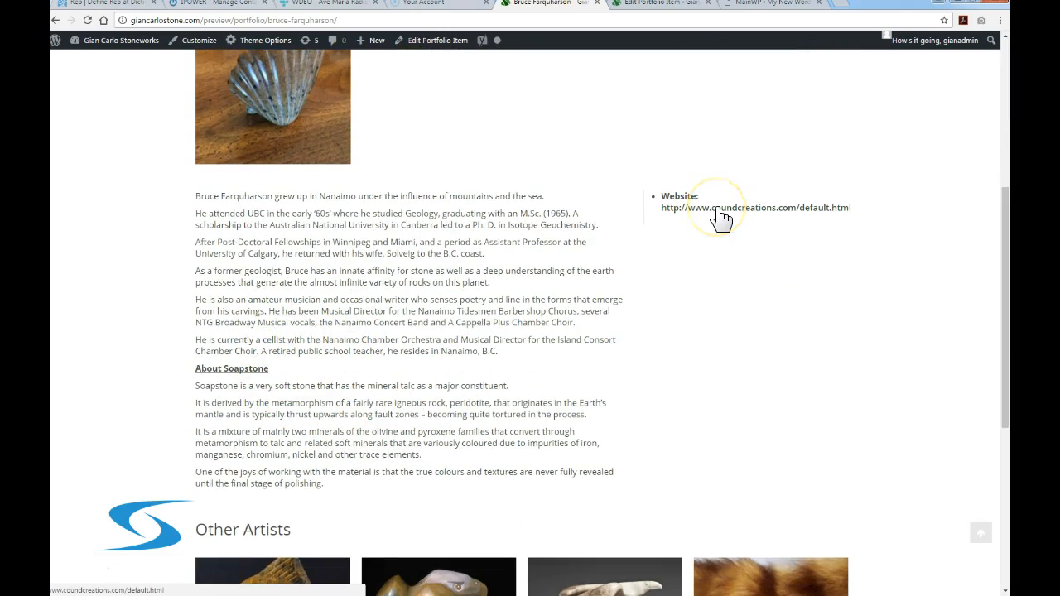
mouse_move(673, 240)
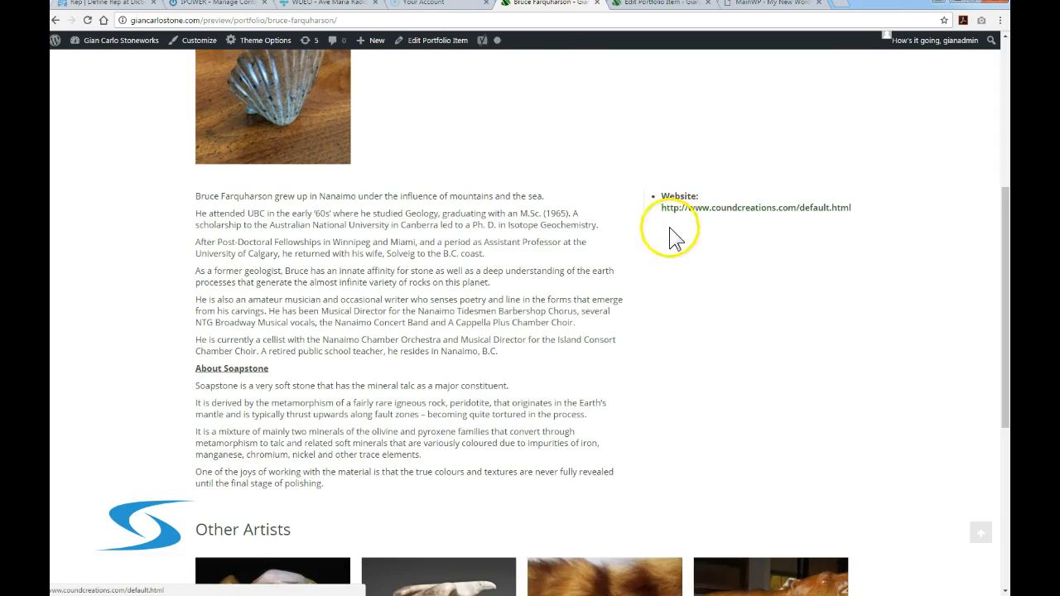